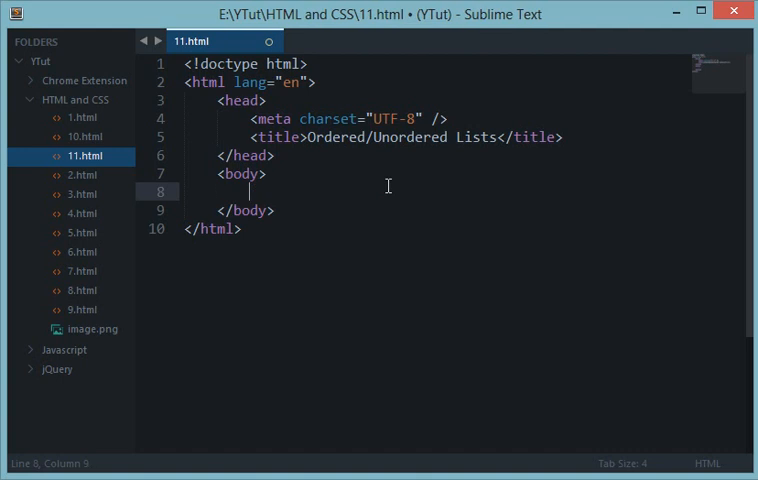
Type "I'm expert in the following fields:" and hand-numbered lines MySQL, HTML, CSS, jQuery...
type("I'm expert in the following fields:")
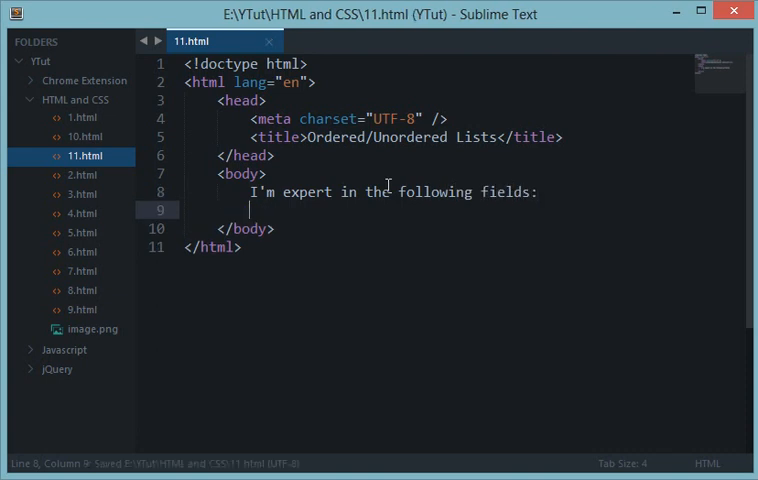
type("1.")
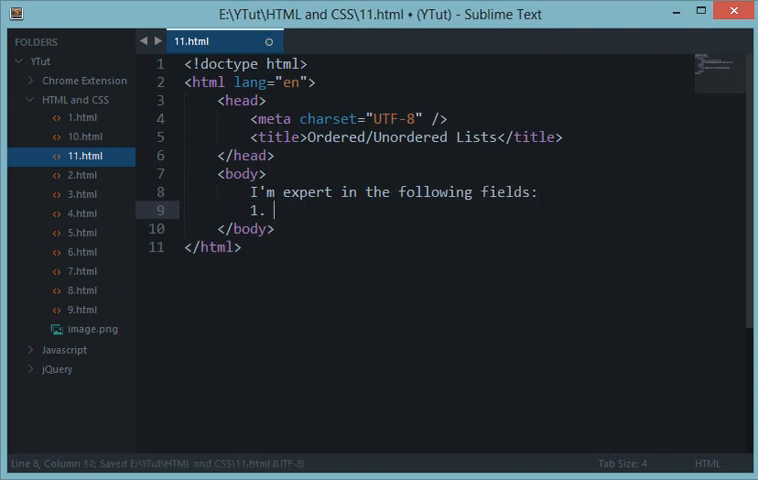
type("M")
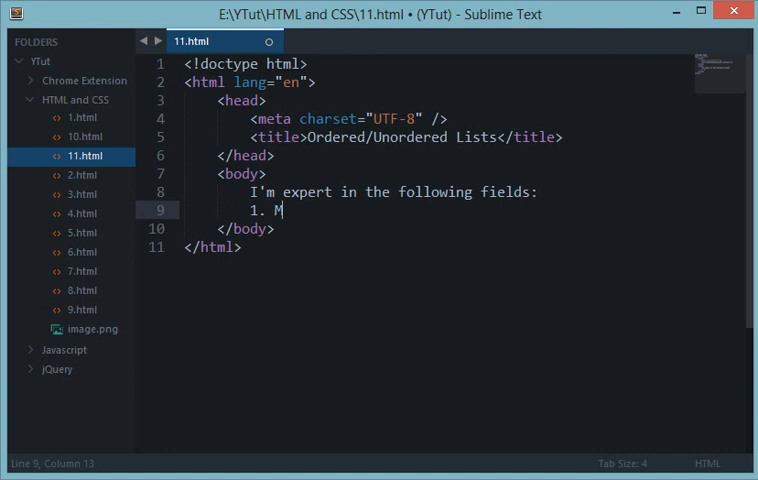
type("ySQL")
type("2.")
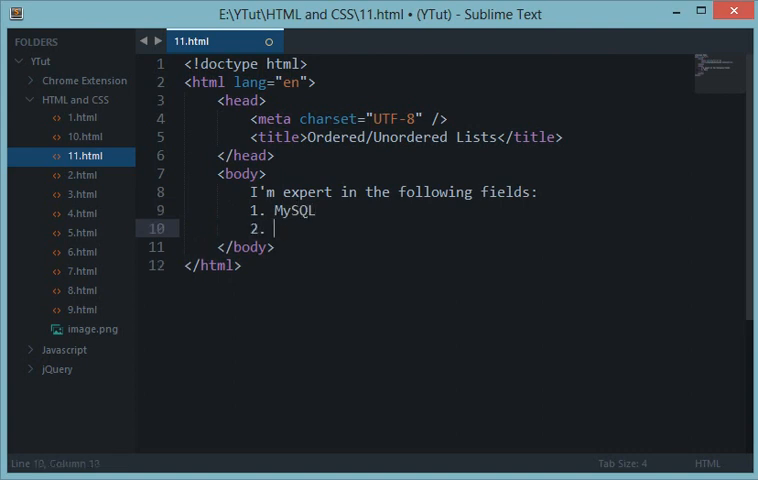
type("HTML")
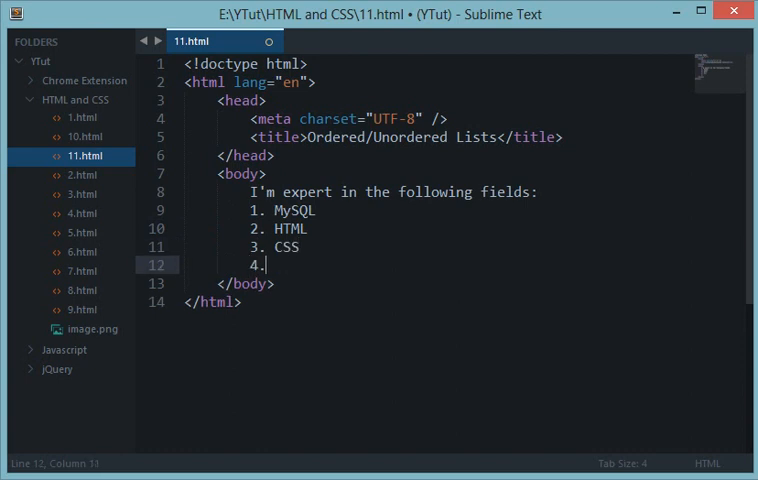
type("jQuery...")
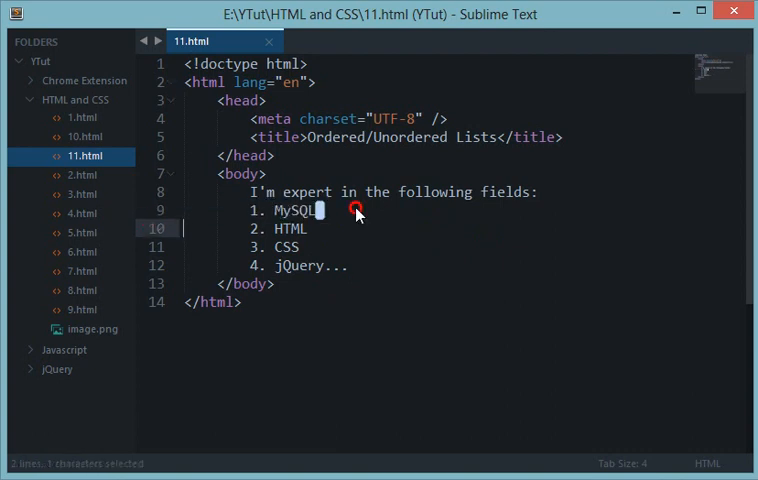
Delete the "1. MySQL" line and select the remaining HTML, CSS, jQuery lines
key("Delete")
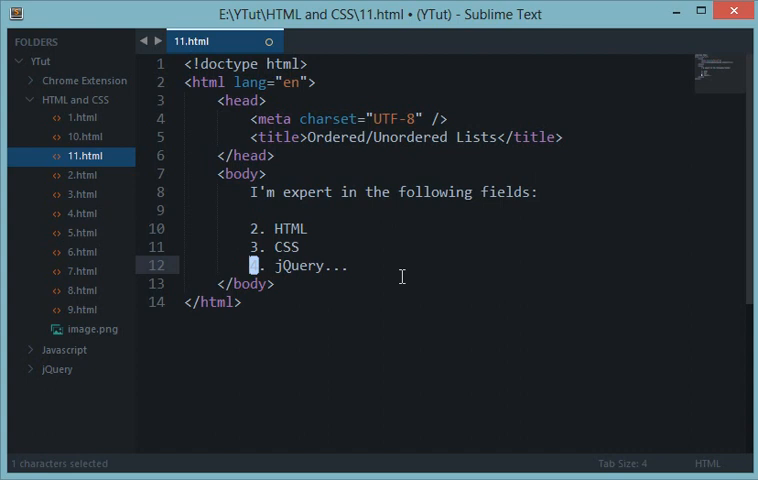
mouse_move(407, 273)
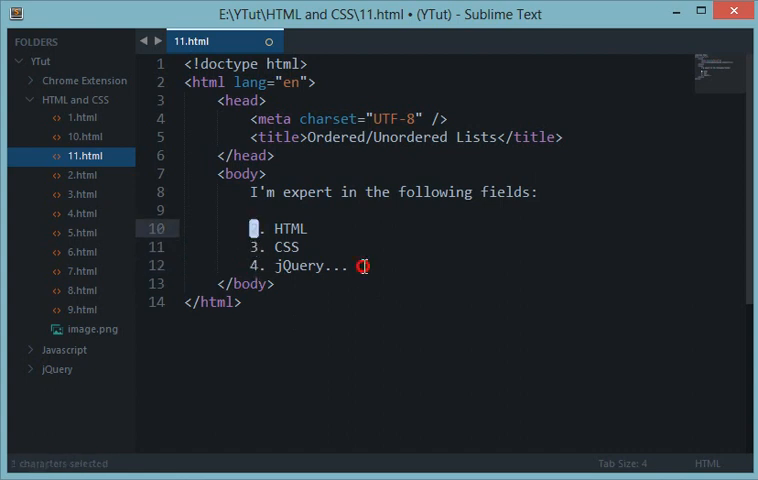
left_click_drag(250, 228, 350, 265)
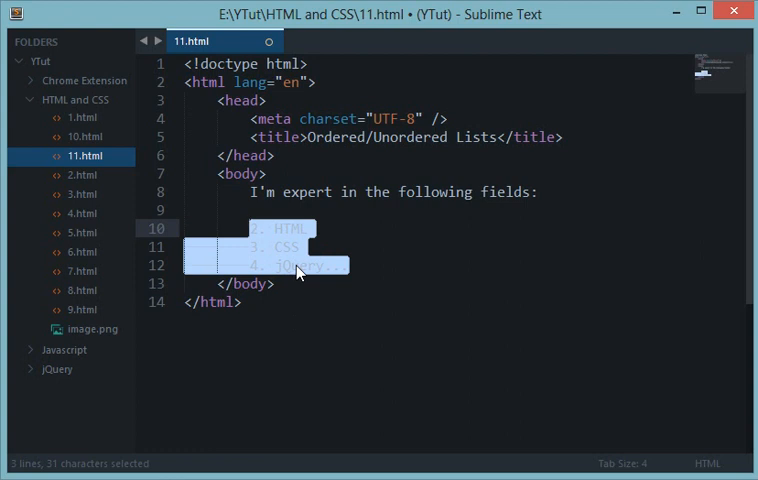
mouse_move(382, 252)
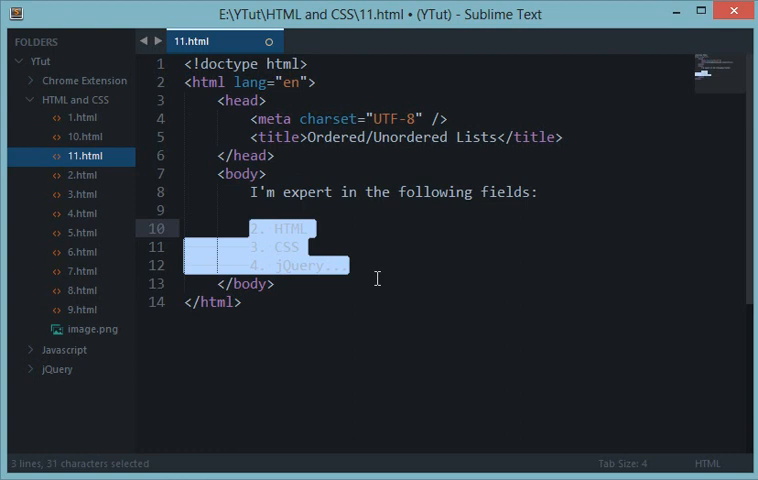
Replace the selected lines with an empty <ol></ol> ordered list
type("ol>")
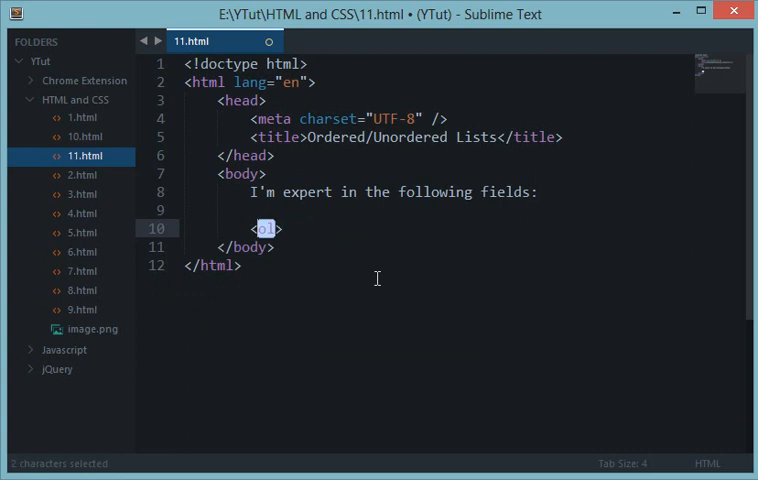
key("enter")
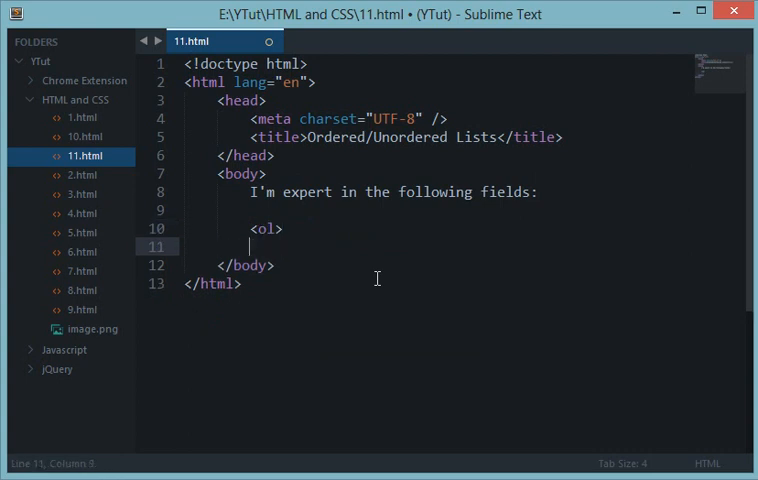
type("</ol>")
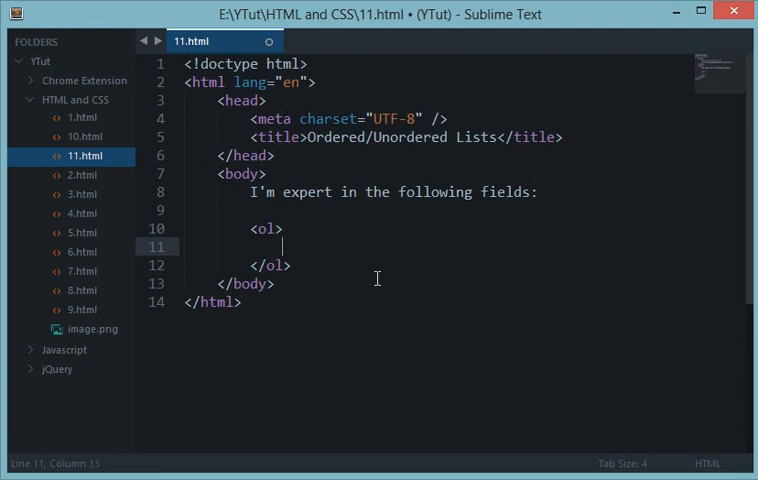
Add <li> items HTML, CSS, PHP, Javascript and jQuery inside the ordered list
type("<li>")
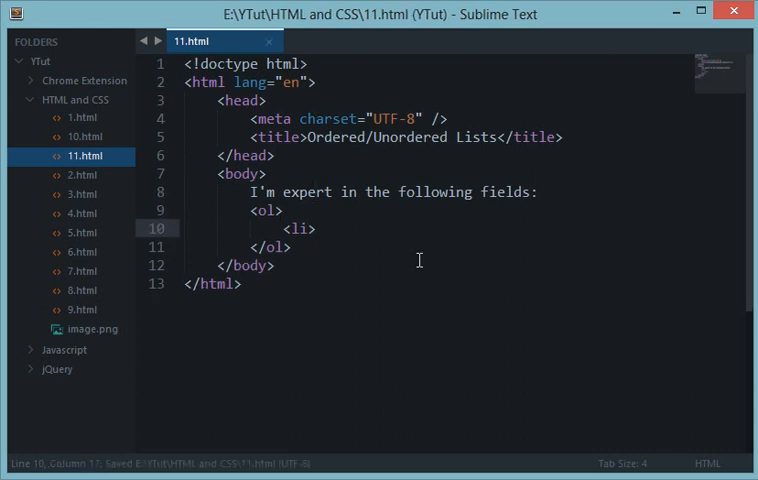
type("HTML<")
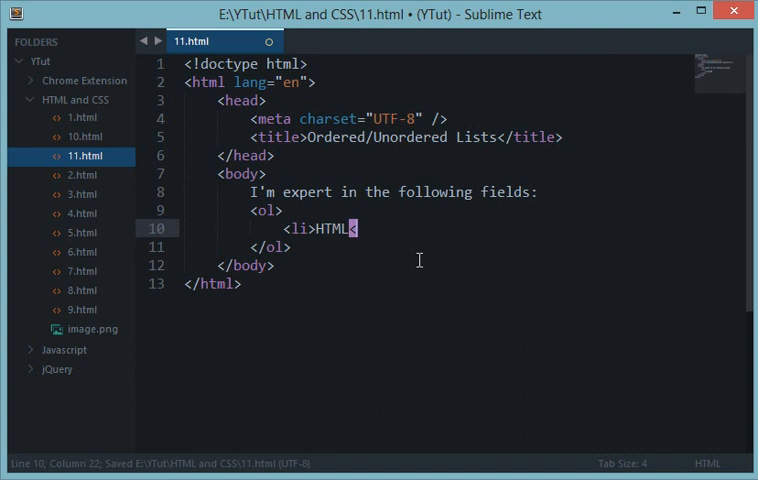
type("</li>")
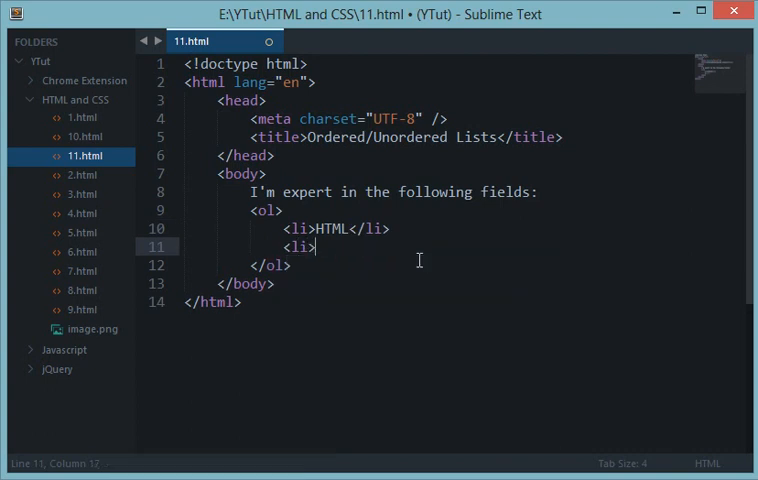
type("CSS</li>")
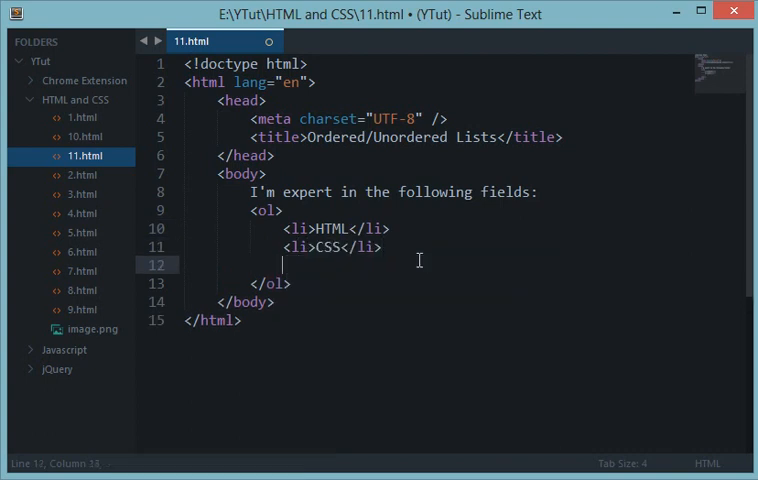
type("<li>PHP")
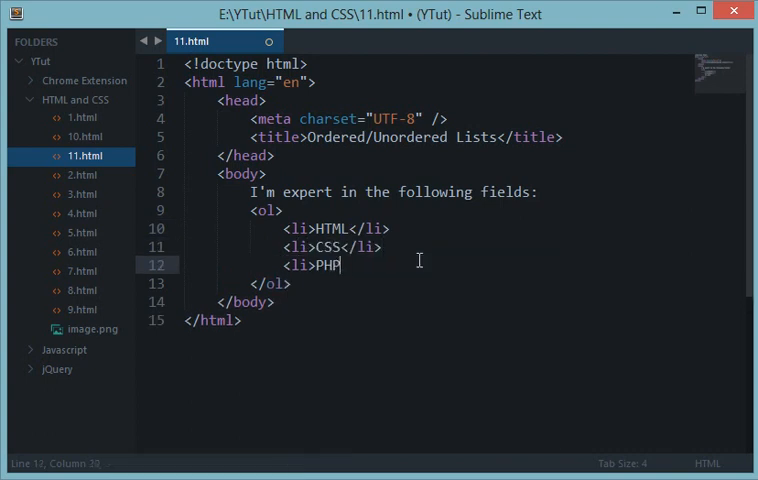
type("</li>")
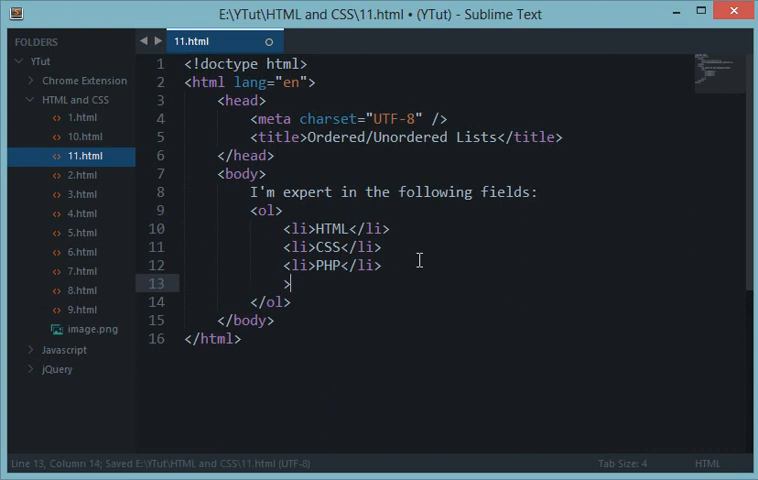
type("<li")
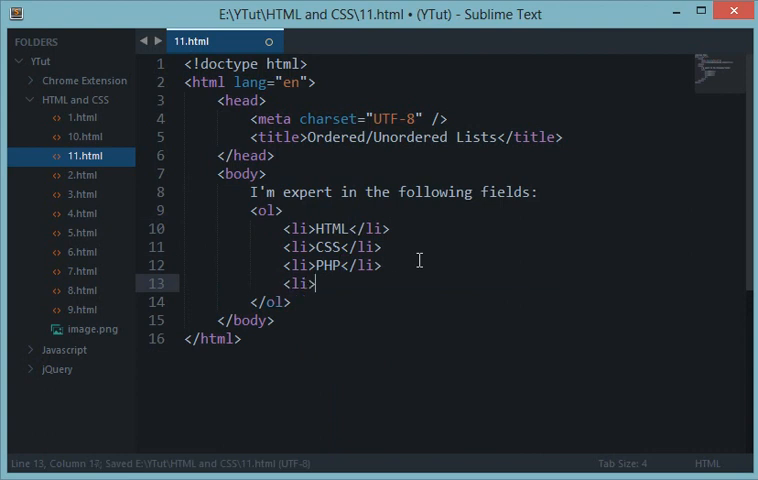
type("Javascript</l")
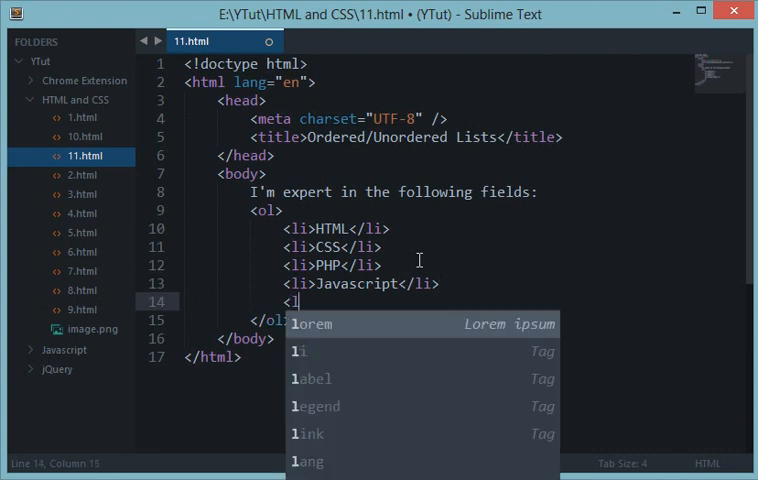
type("i>jQuery")
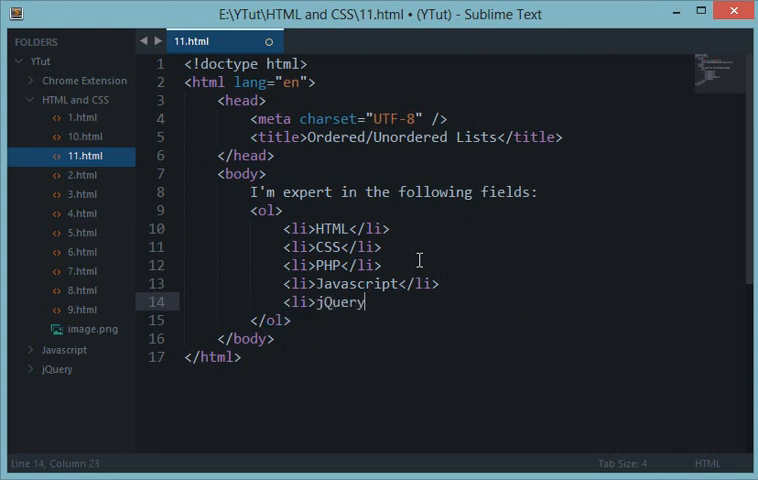
type("</li>")
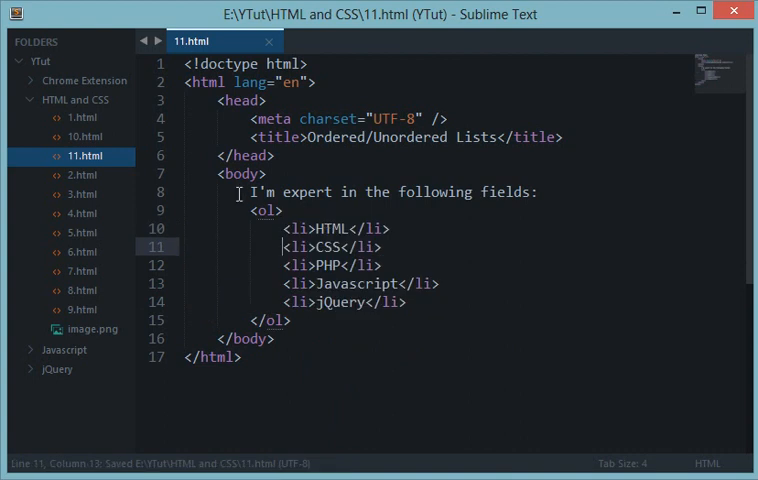
Reload the page in Chrome to see the skills numbered, renumbering after PHP is removed
left_click(388, 247)
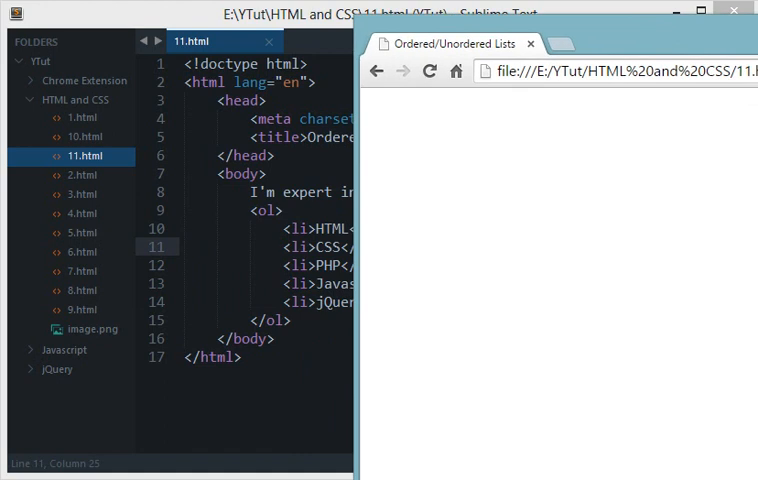
left_click(430, 71)
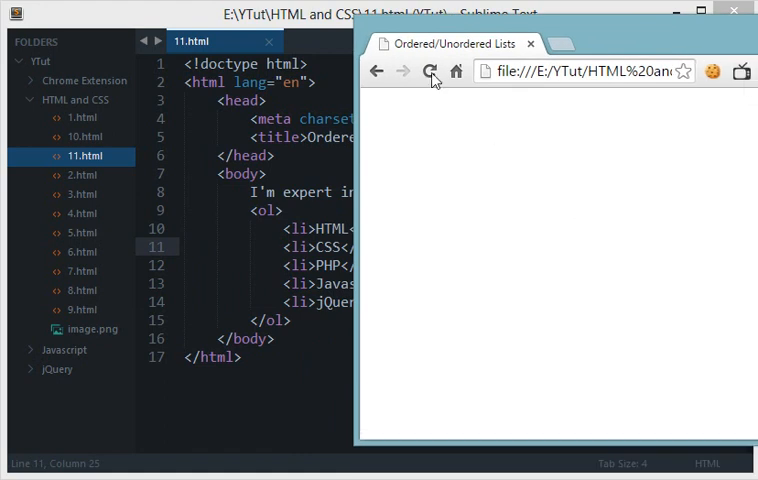
left_click(430, 71)
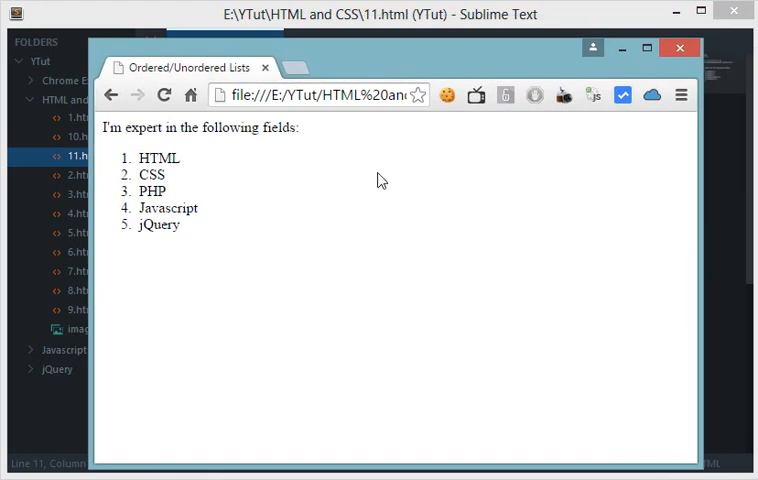
mouse_move(152, 256)
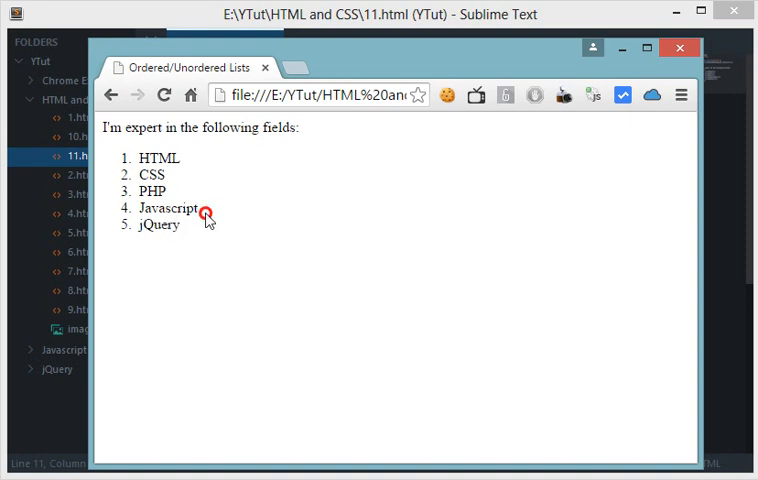
double_click(149, 174)
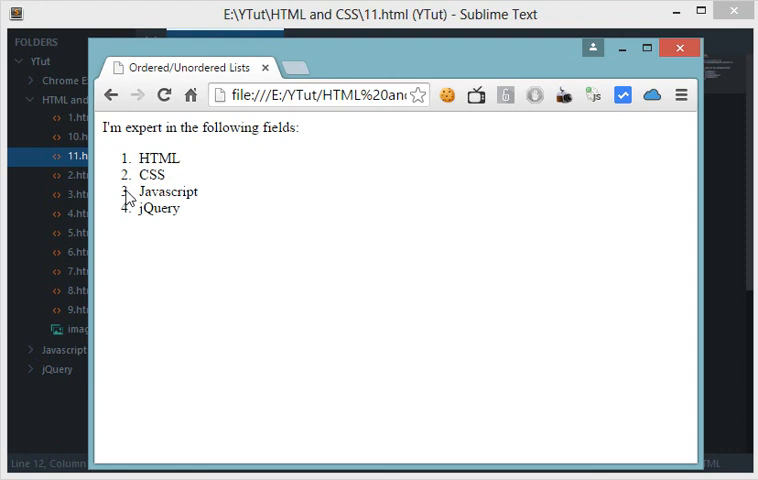
mouse_move(299, 204)
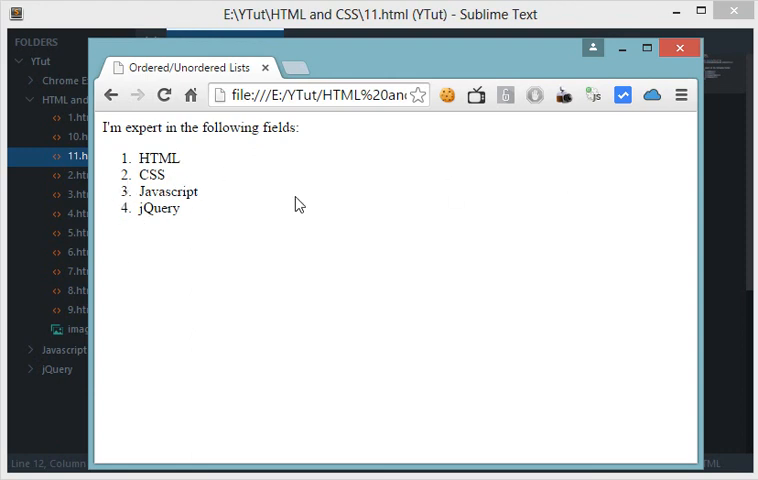
mouse_move(140, 203)
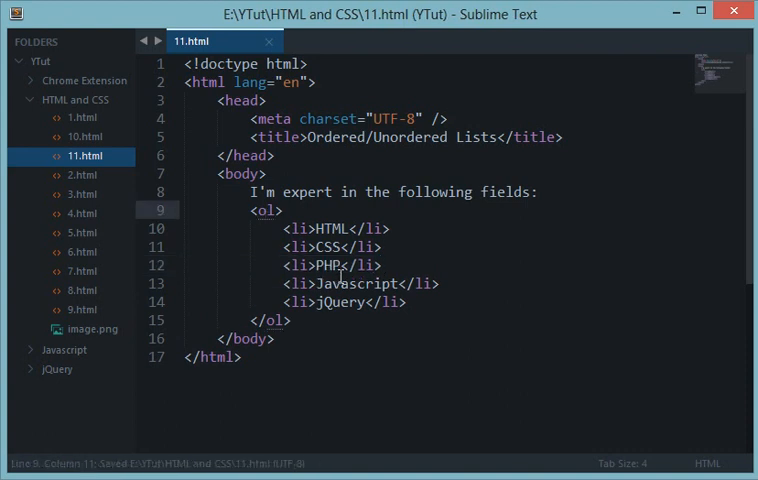
left_click_drag(253, 210, 275, 320)
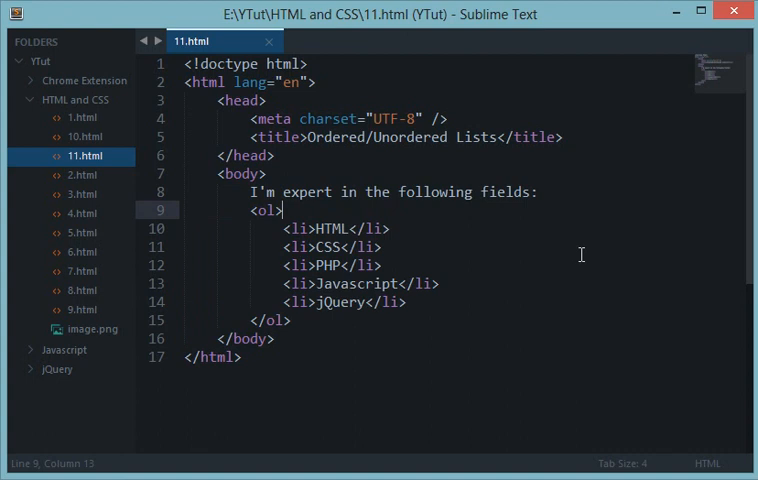
Type the comment <!-- ol stands for ordered list --> after the <ol> tag
type("<!--")
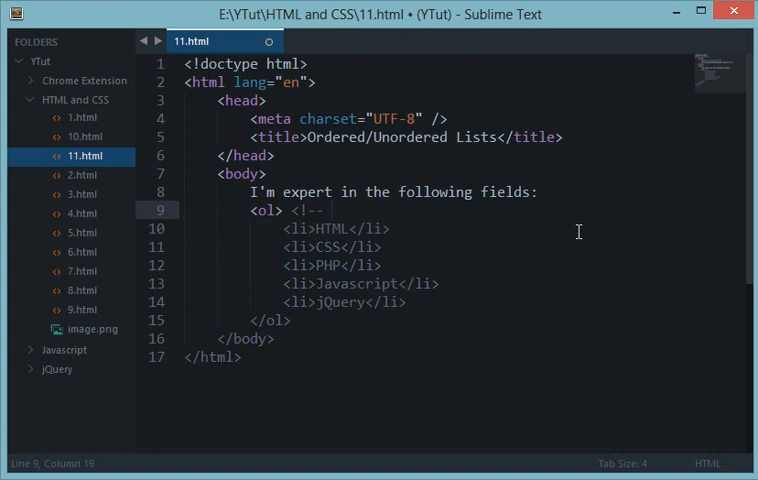
type("ol stands")
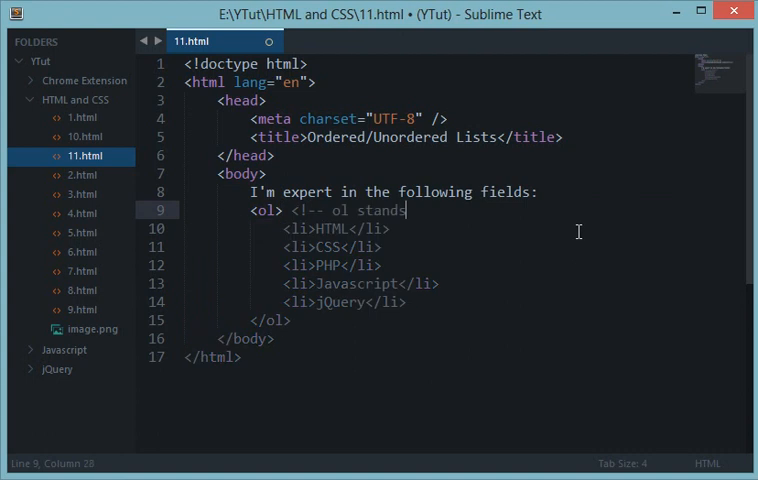
type("for ordered")
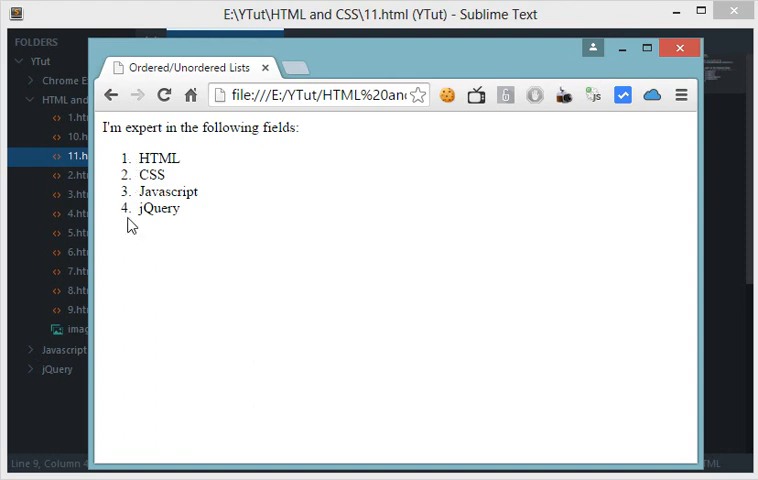
mouse_move(466, 26)
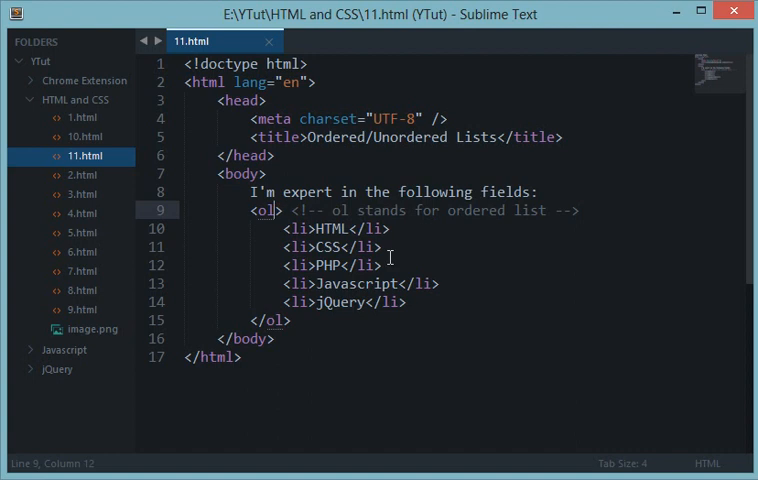
Replace the start attribute on <ol> with type="A"
type("start")
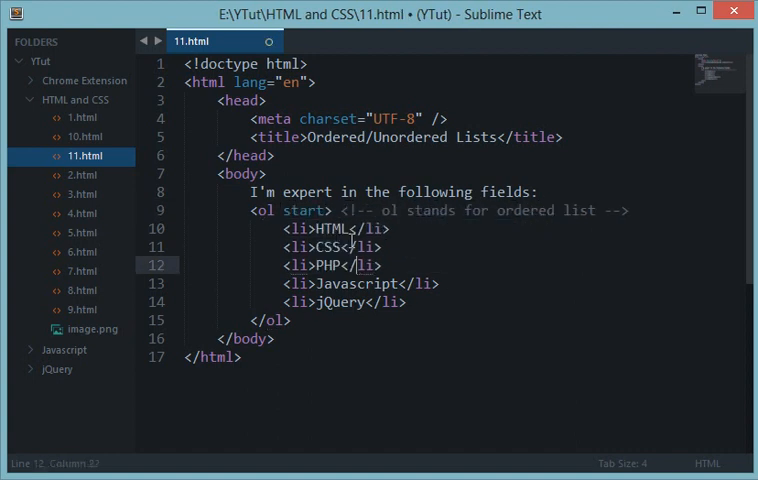
left_click(314, 210)
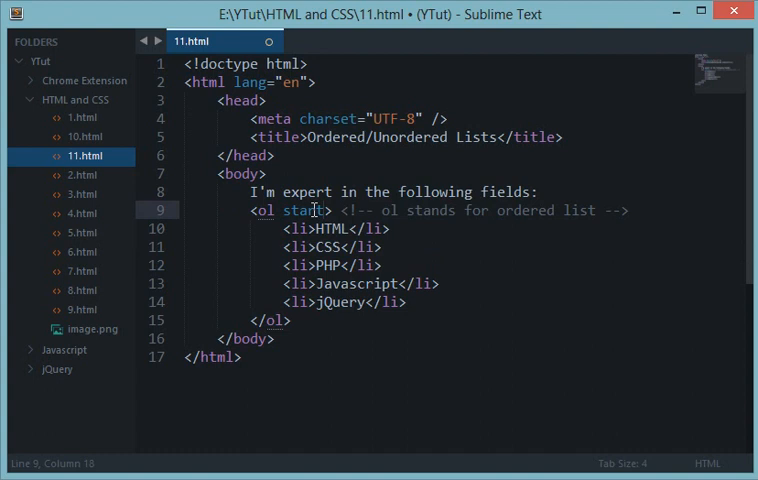
double_click(303, 210)
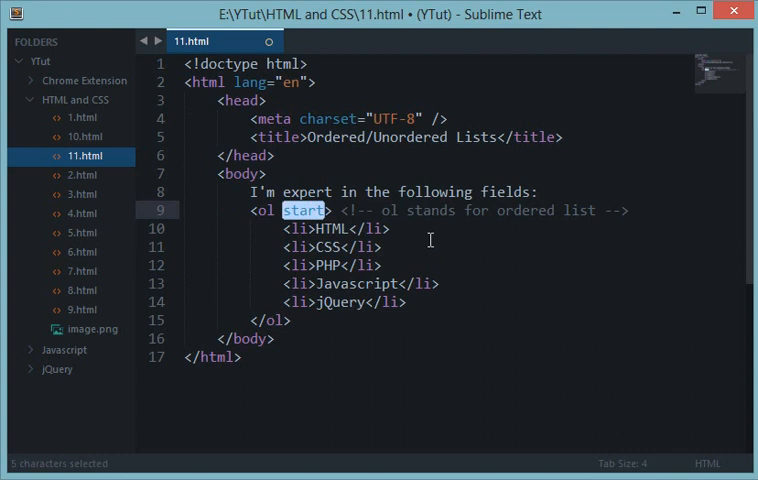
type("type=\"\"")
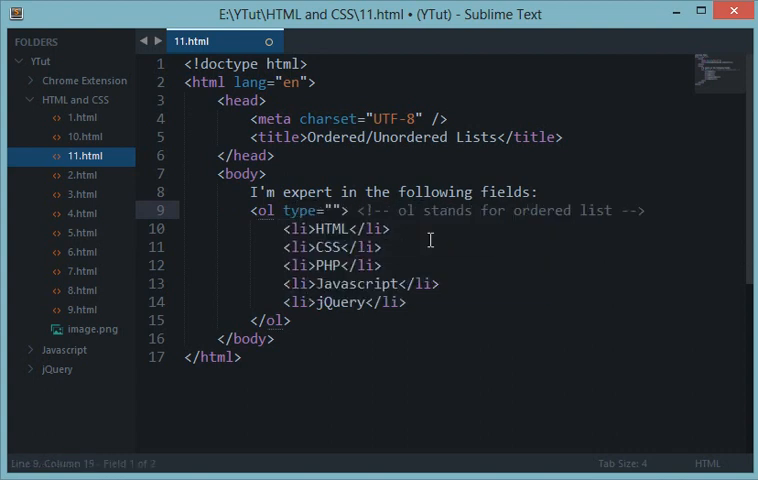
double_click(300, 210)
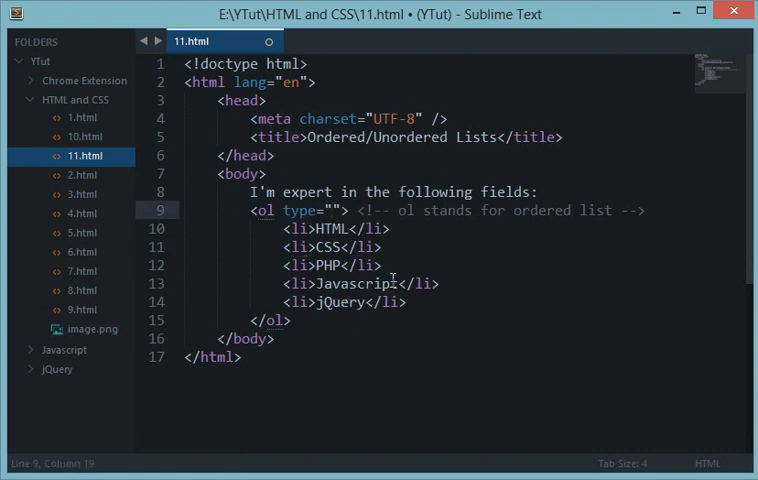
left_click_drag(395, 210, 618, 210)
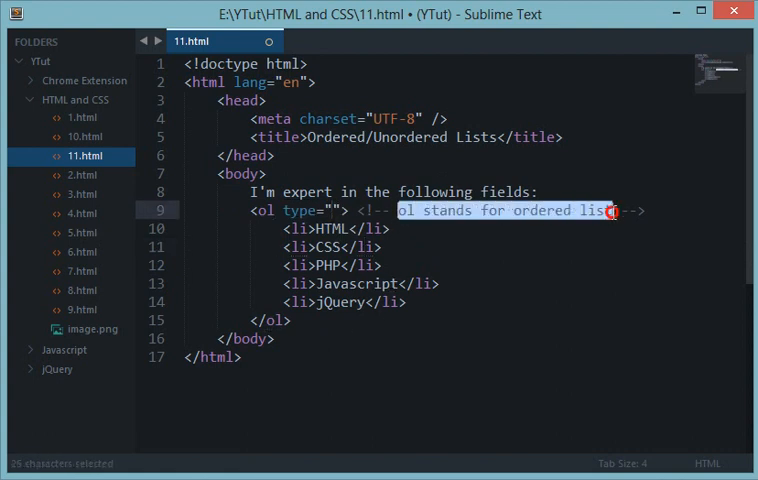
left_click_drag(612, 210, 625, 210)
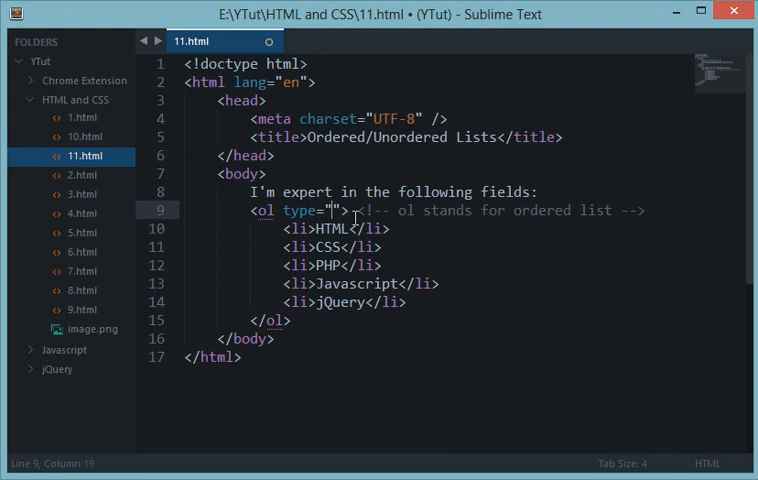
type("A")
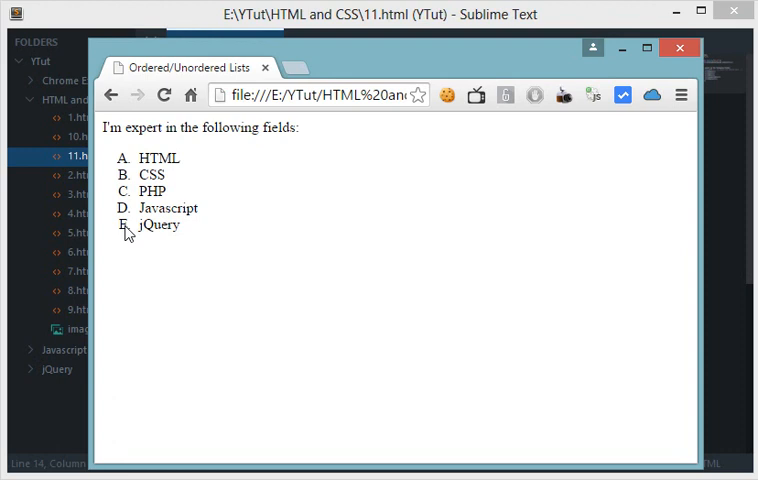
mouse_move(75, 194)
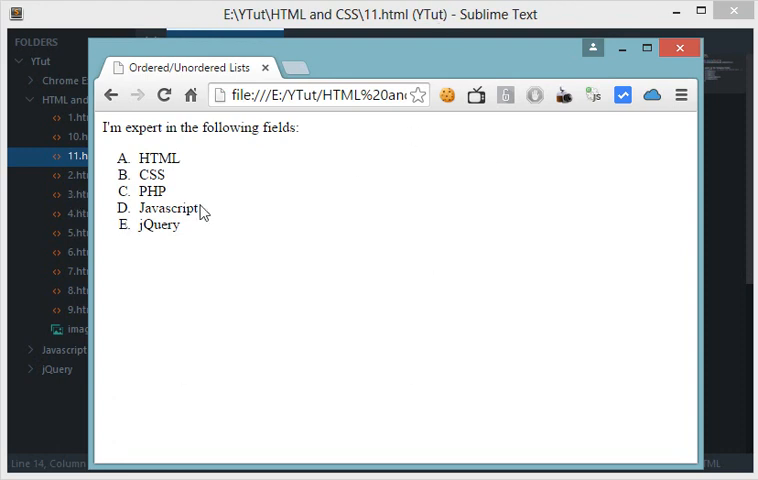
mouse_move(240, 216)
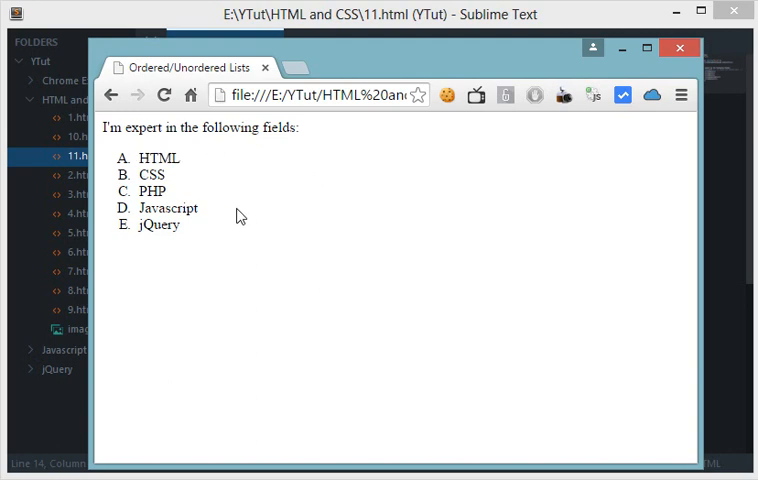
Return to the HTML source in Sublime Text after viewing the A–E lettered list
left_click(153, 270)
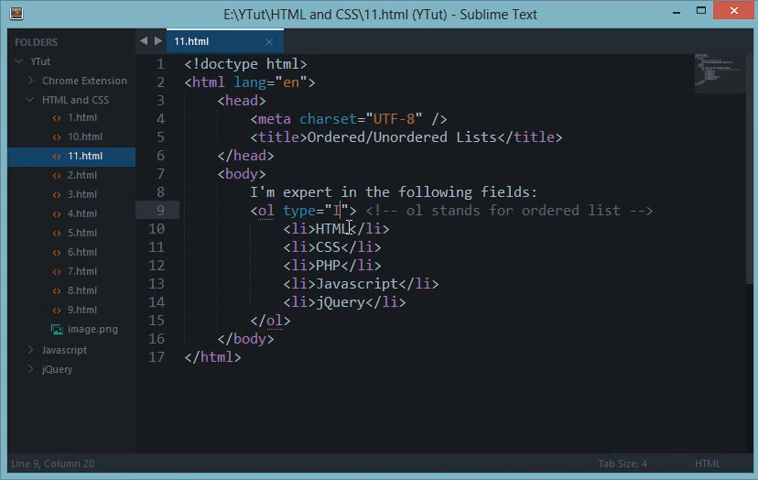
Replace the comment text with a Roman-numeral note beginning "1 = I"
left_click_drag(400, 210, 620, 210)
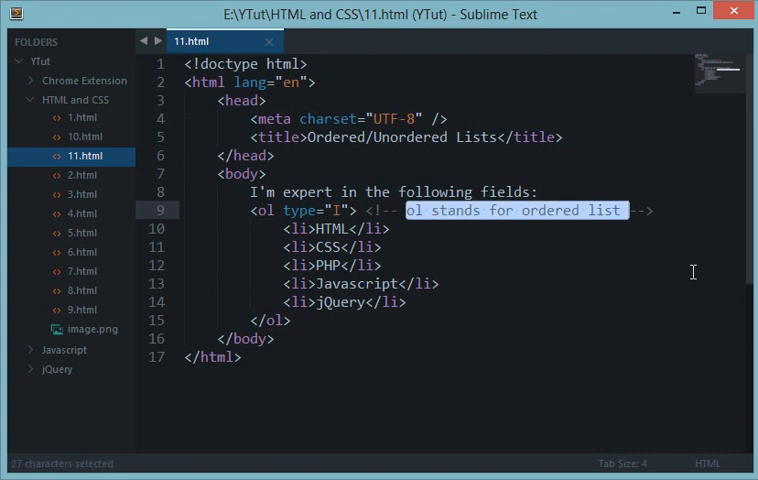
type("1 = I")
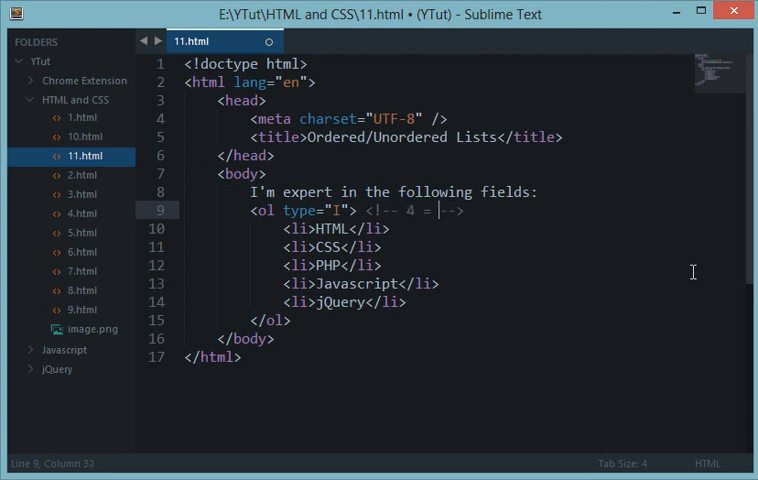
type("V")
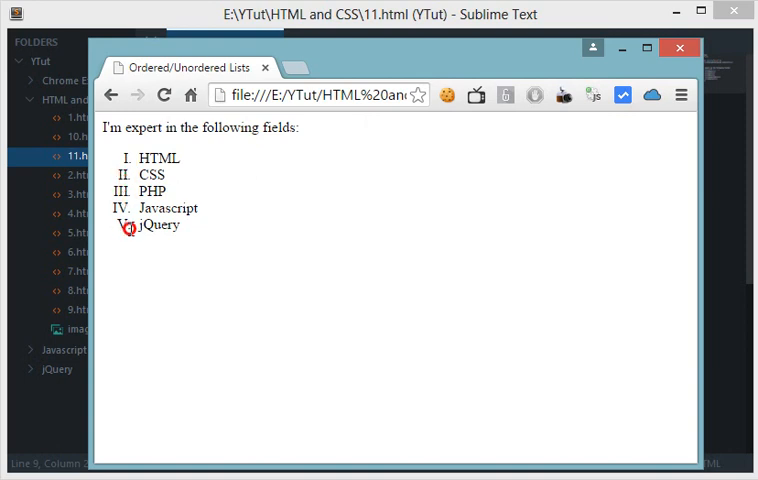
mouse_move(385, 28)
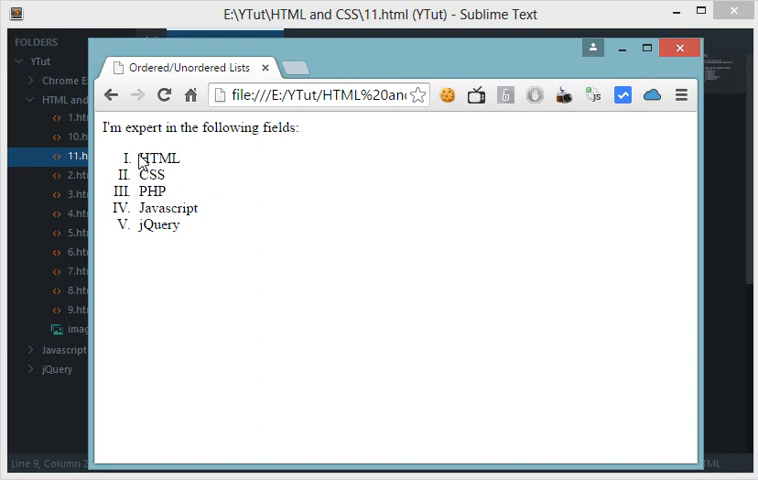
mouse_move(194, 198)
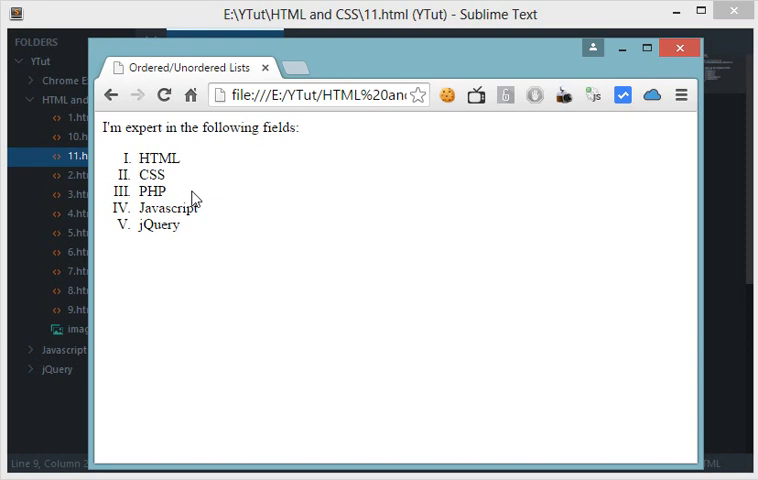
Check the Chrome preview showing the skills numbered with Roman numerals I to V
double_click(159, 158)
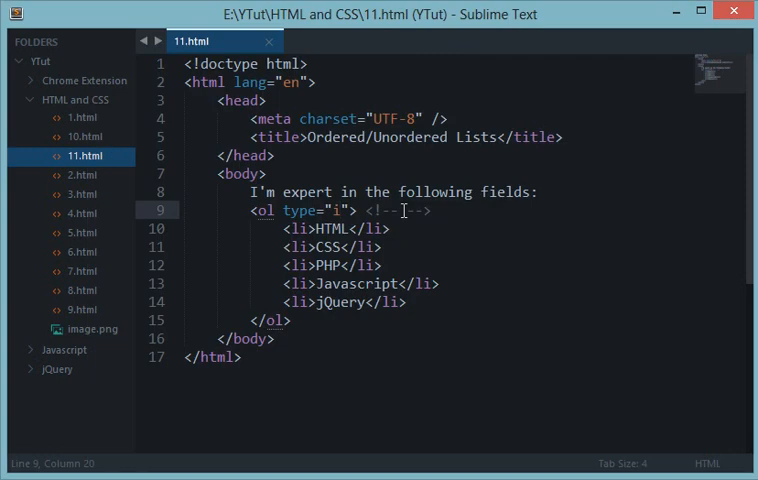
Set the ordered list to type="1" with an empty start attribute and save
type("art=\"")
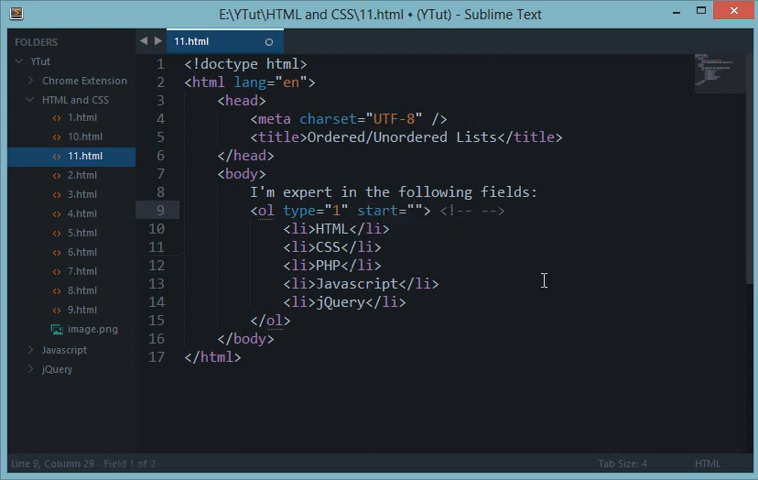
key("ctrl+s")
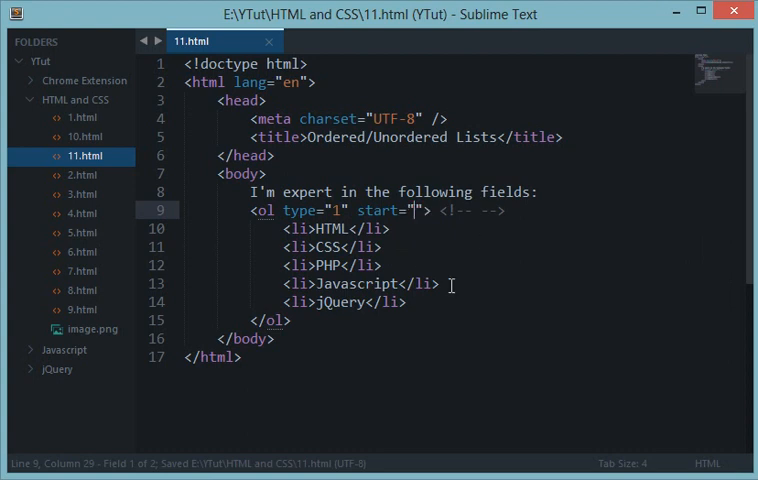
left_click_drag(289, 228, 405, 303)
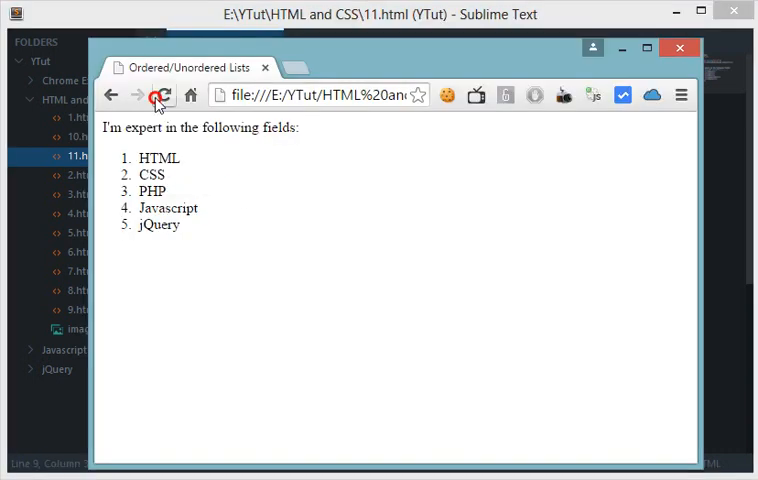
Reload the Chrome preview so the skills list appears numbered 1 through 5
left_click(164, 95)
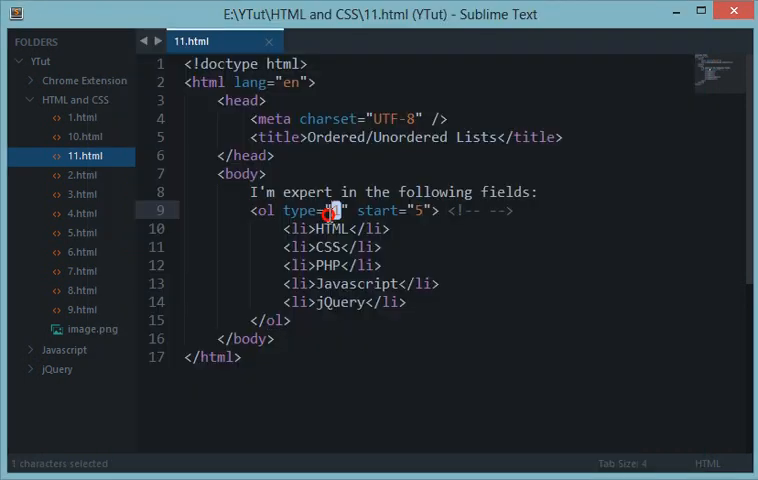
Enter the value 1 into the ordered list tag's attribute
type("1")
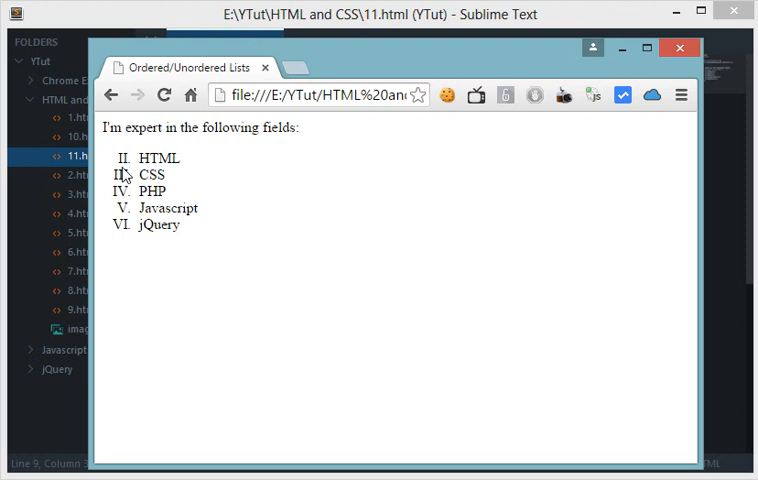
mouse_move(124, 171)
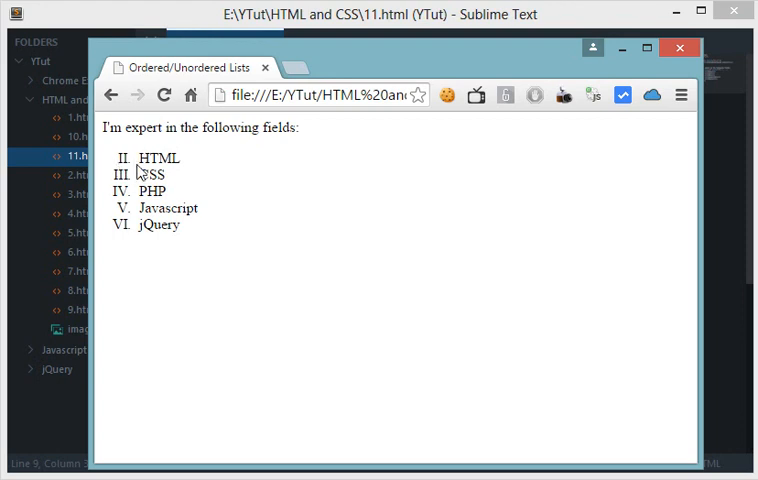
mouse_move(130, 245)
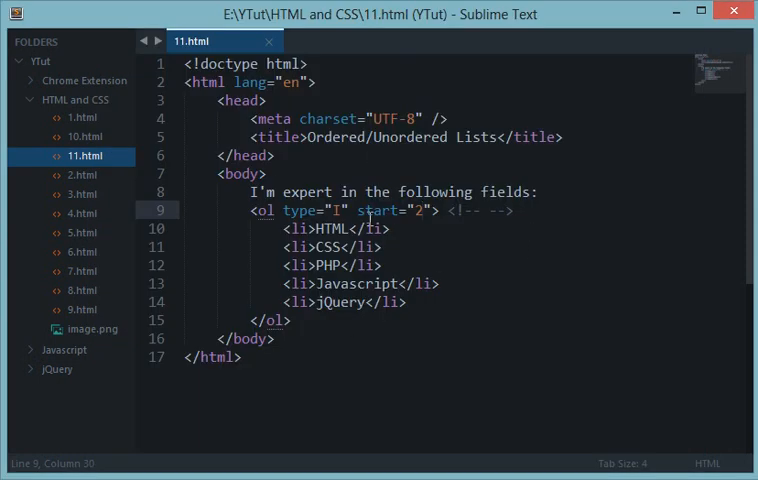
Edit the ordered list's type and start values (A, then 2) and reload the preview
double_click(299, 210)
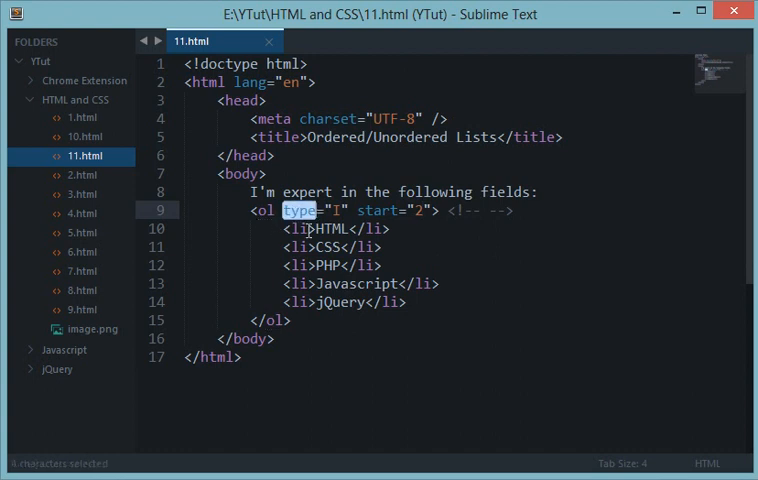
type("A")
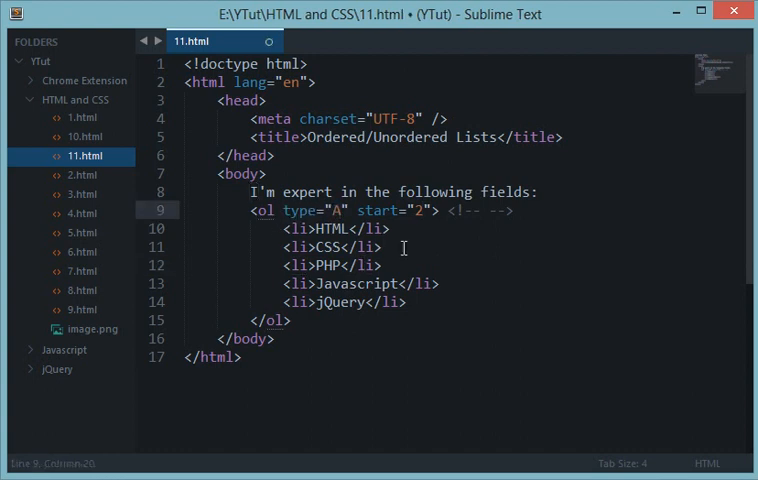
key("Backspace")
type("I")
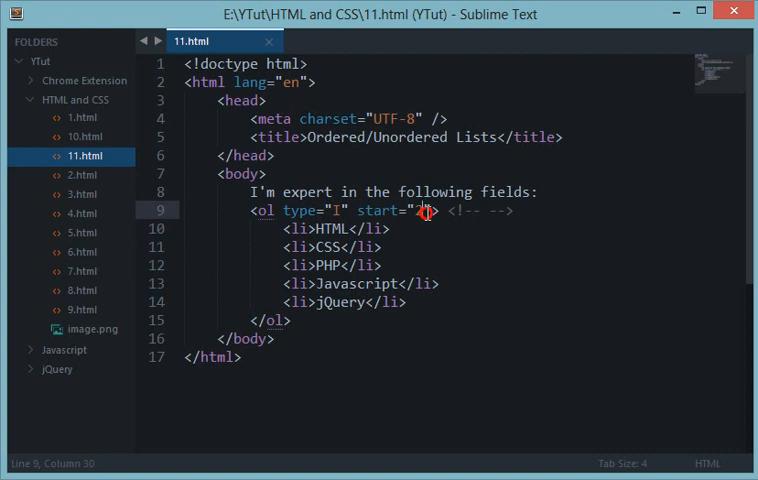
type("2")
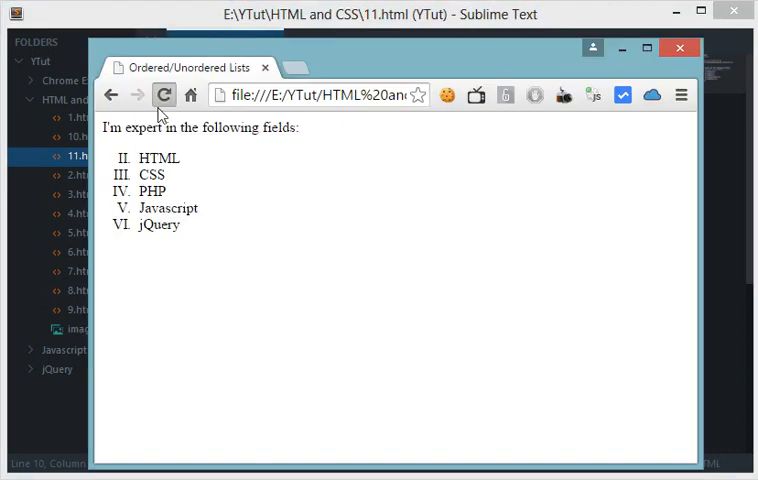
left_click(163, 95)
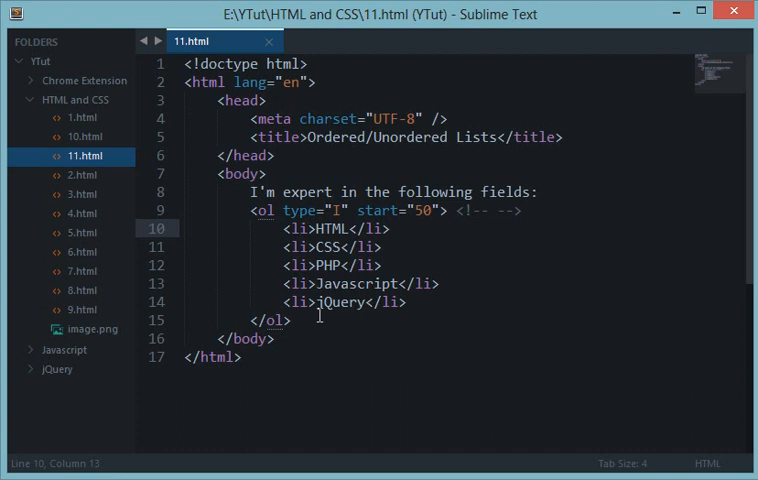
Start a <ul> tag with a type attribute on a new line after the ordered list
key("enter")
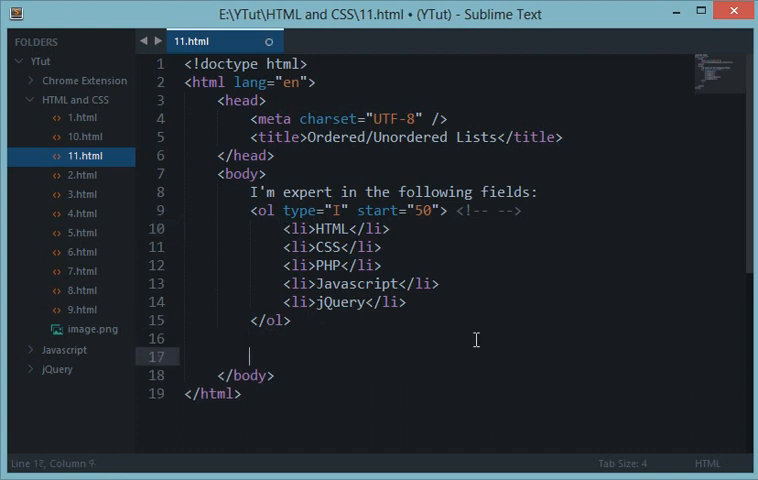
type("<ul")
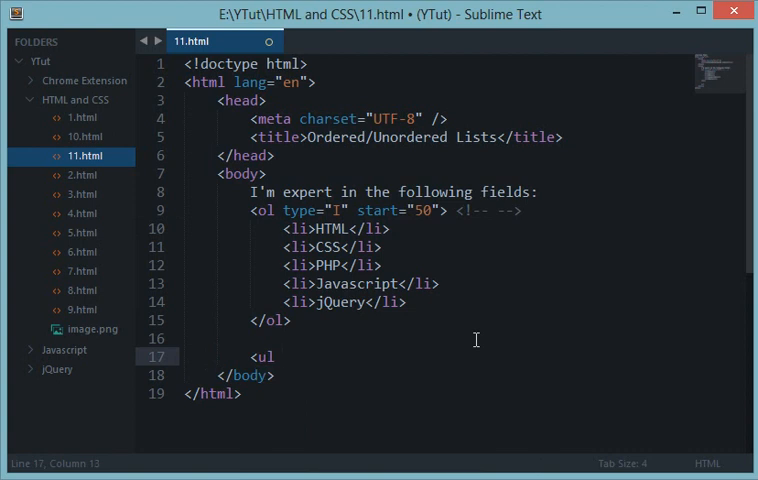
type("type=")
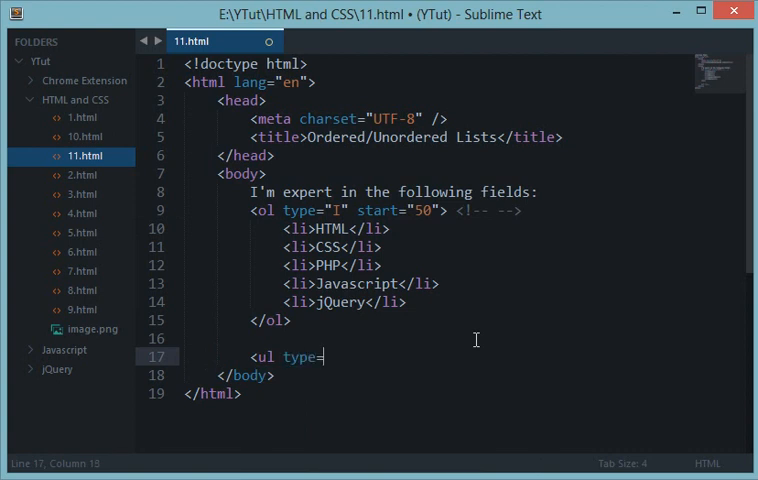
type("\"\"")
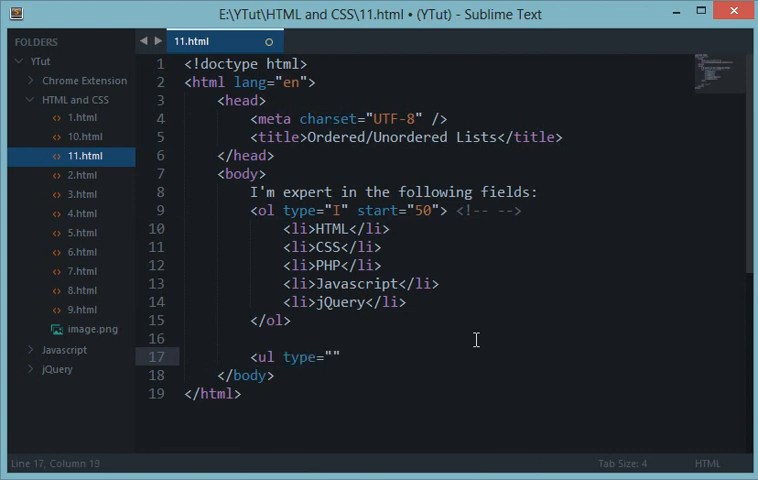
key("BackSpace")
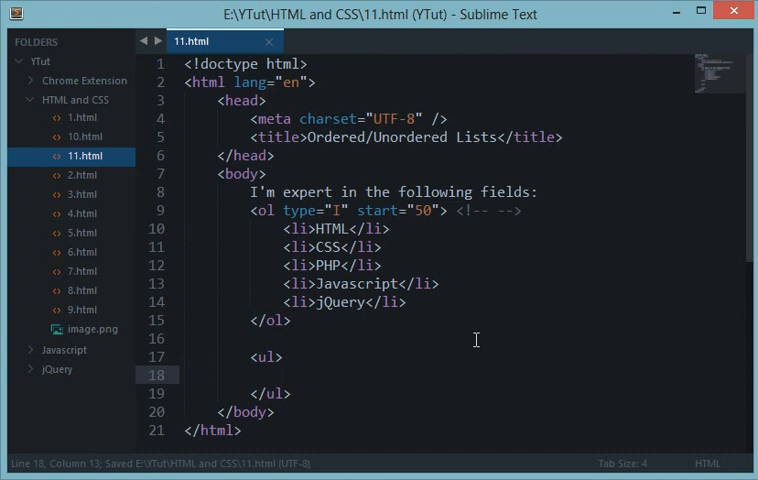
Add list items Noodles Pack and Vegetables to the unordered list
type("<li>")
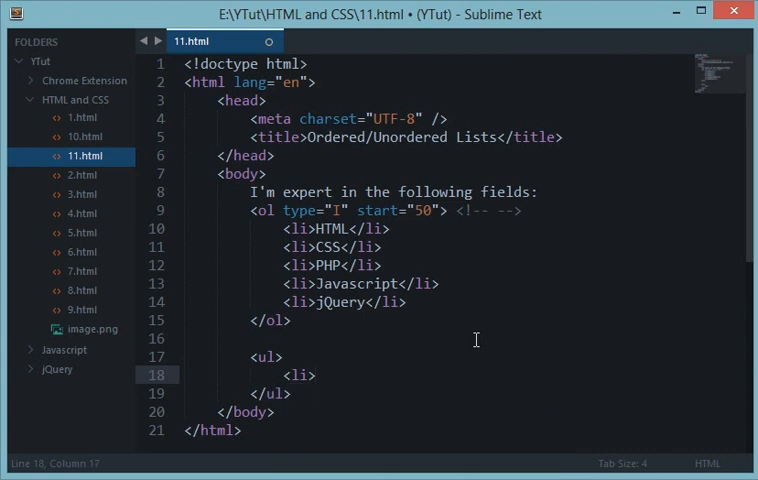
mouse_move(388, 270)
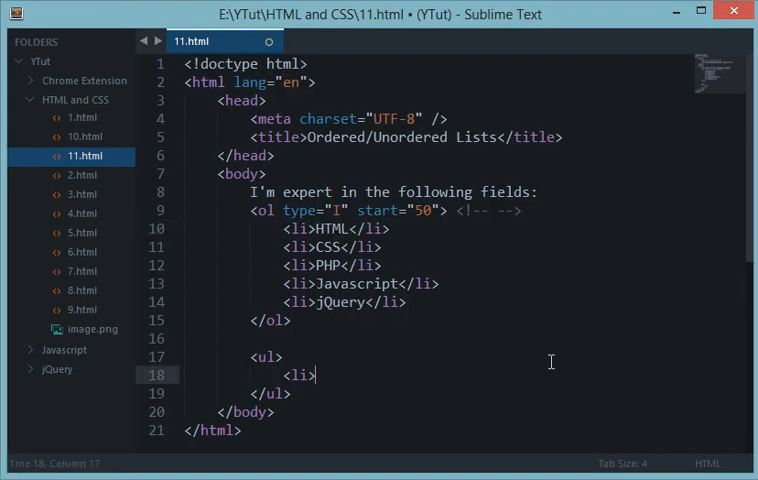
type("I")
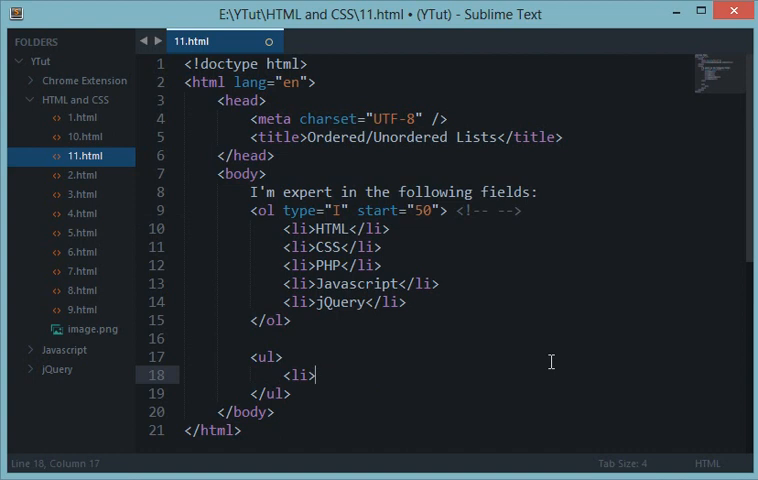
type("No")
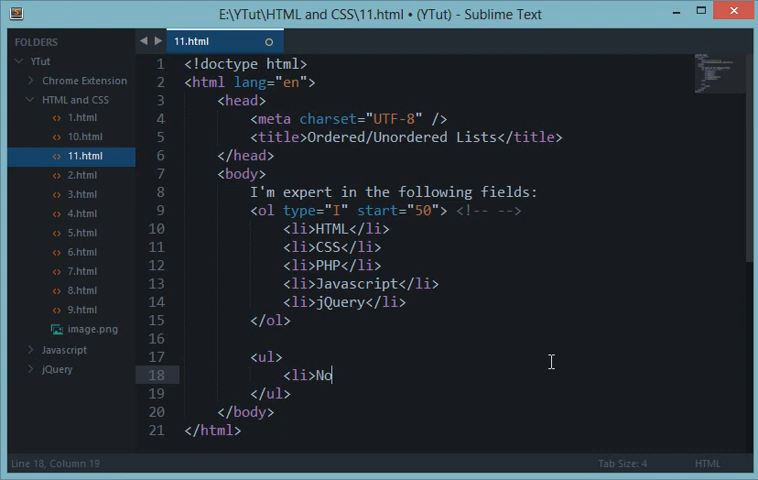
type("odles Pack</li")
type("<li")
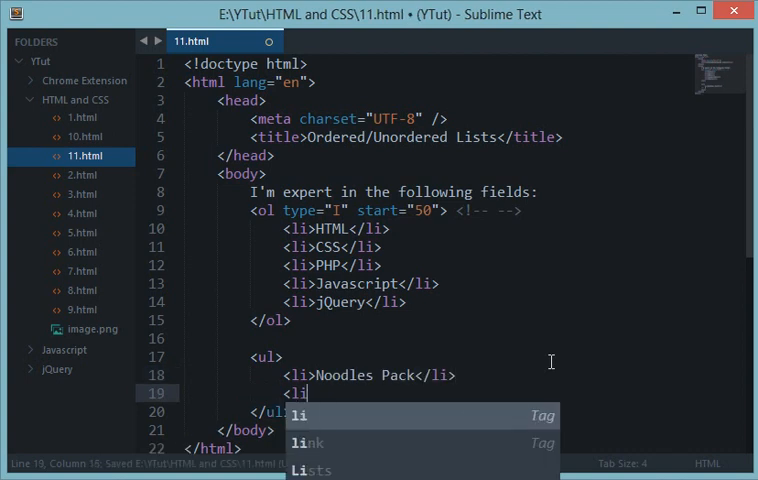
type(">Vege")
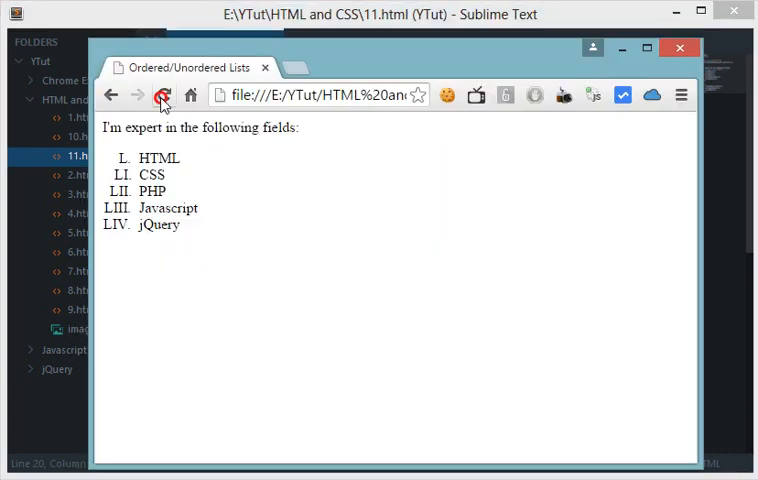
Select the roman numeral type value and delete the start="50" attribute
left_click(163, 95)
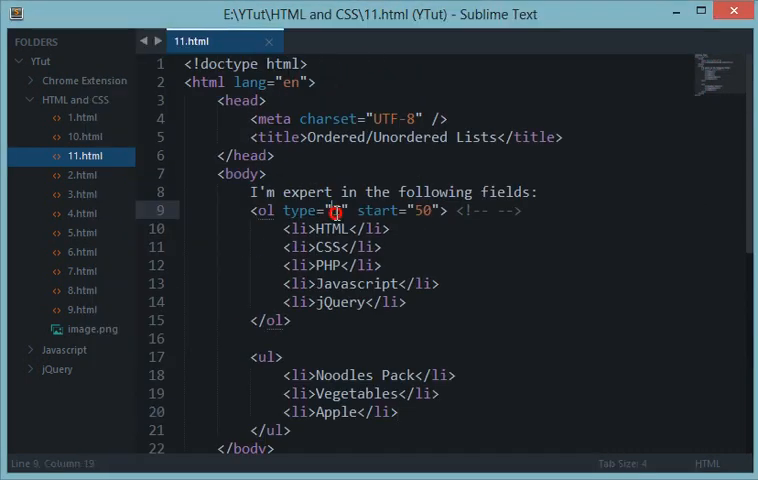
double_click(422, 210)
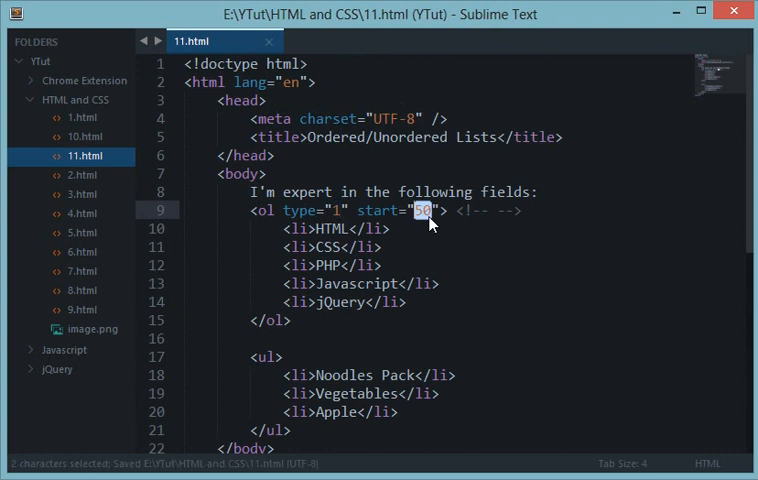
key("Delete")
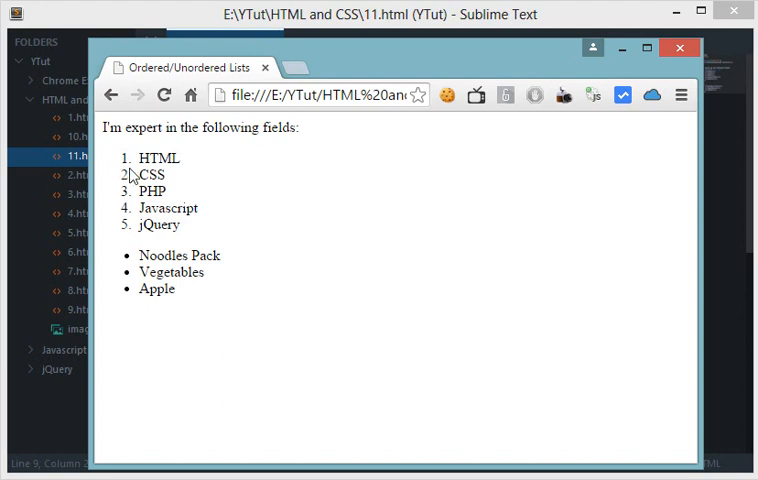
mouse_move(124, 271)
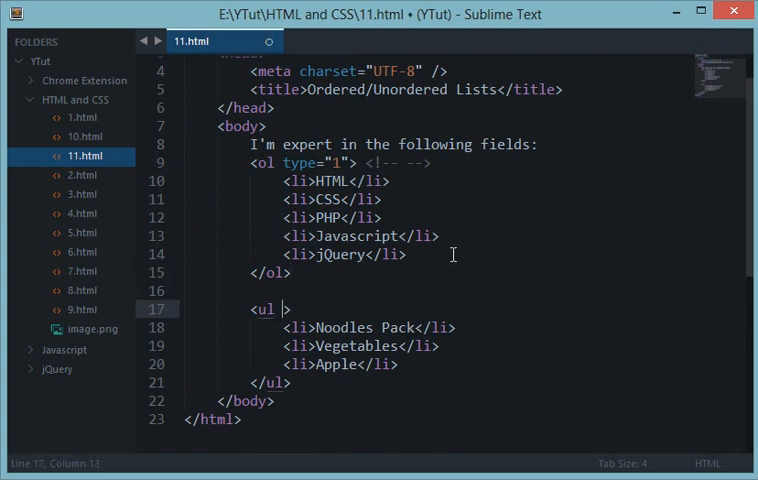
Give the grocery <ul> a type attribute, trying square and then circle bullets
type("type=\"")
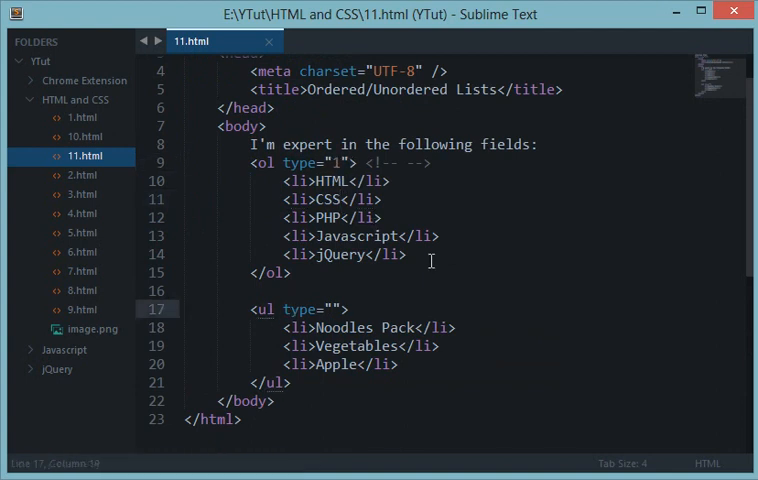
type("sq")
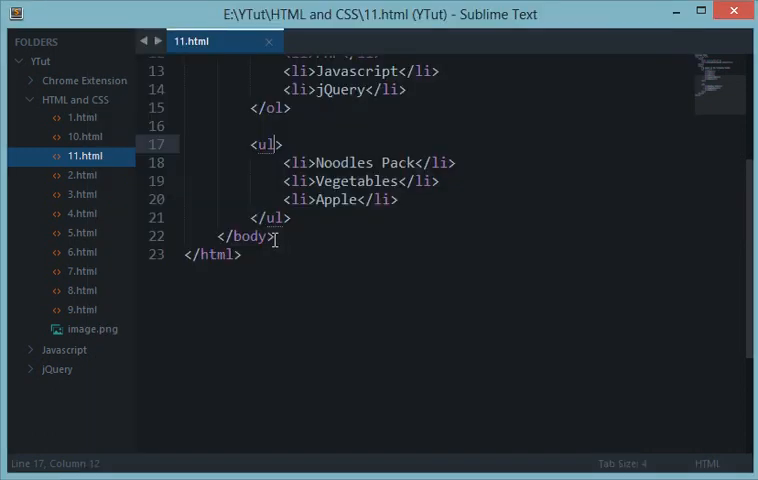
type("type=\"\"")
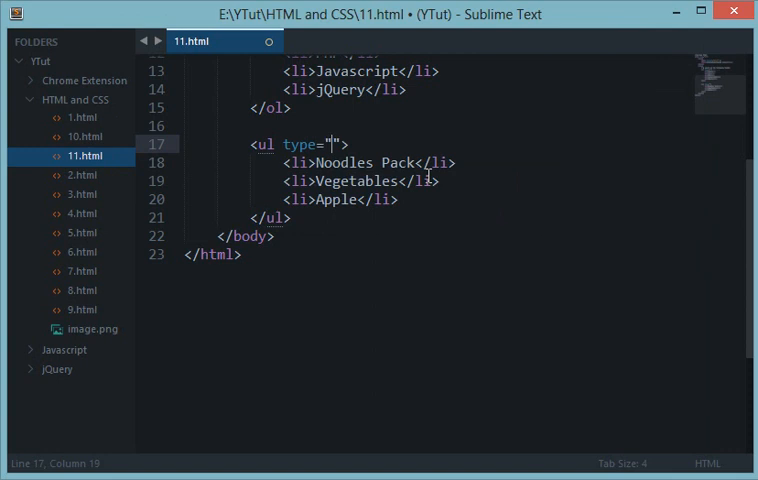
type("square")
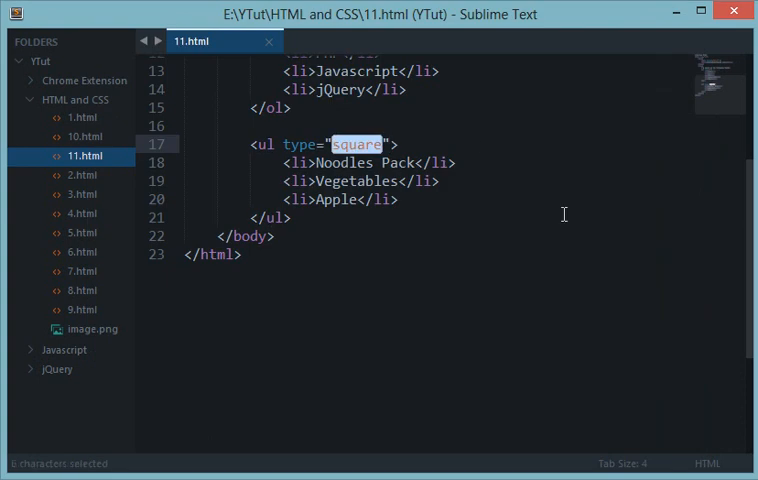
type("cir")
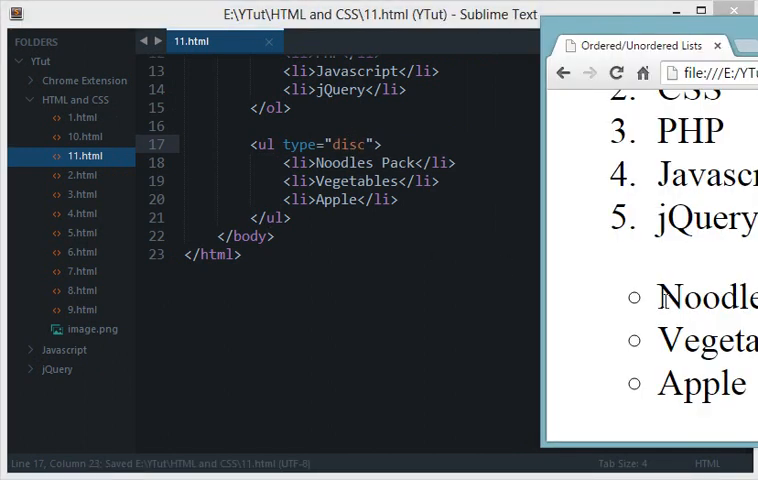
mouse_move(605, 295)
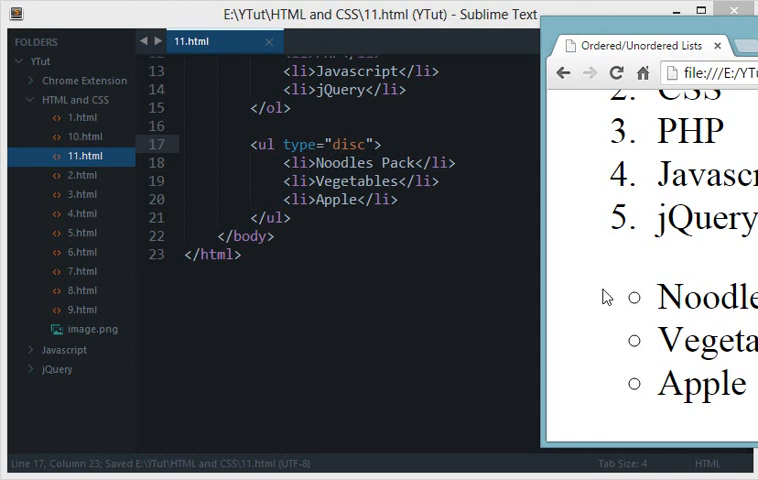
mouse_move(683, 327)
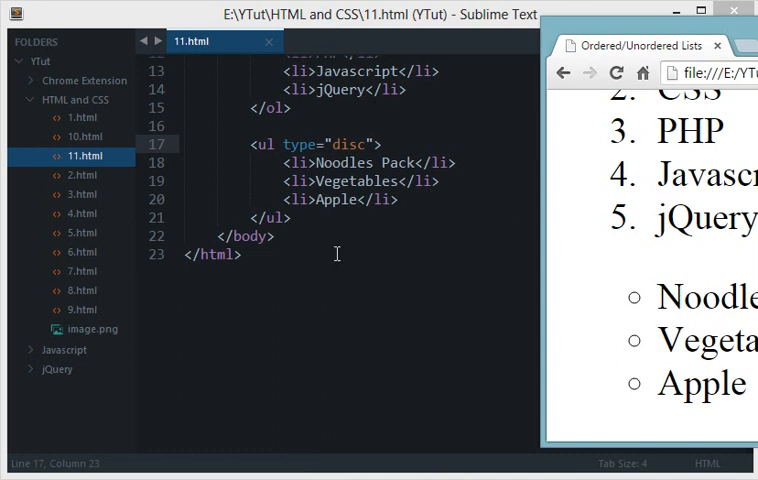
mouse_move(728, 268)
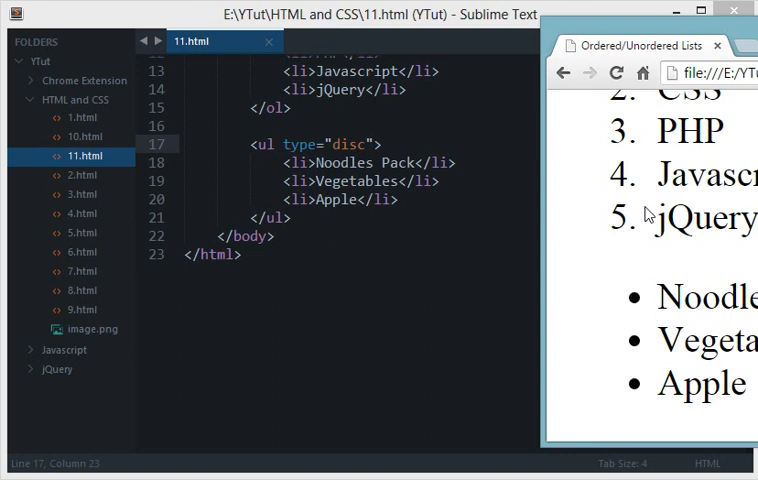
mouse_move(620, 337)
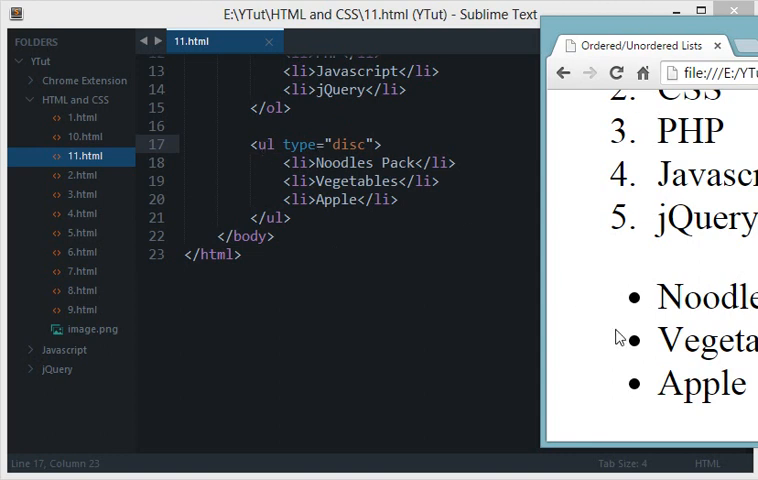
mouse_move(620, 337)
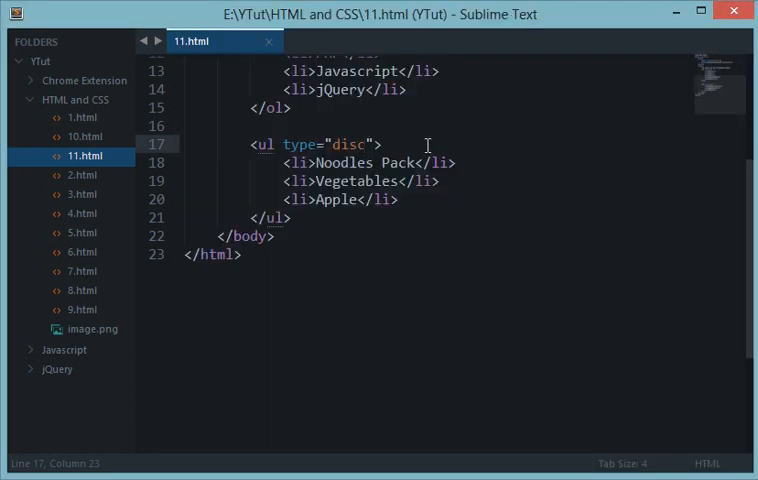
Scroll back up the source and click on the list's type attribute
scroll("up", 3)
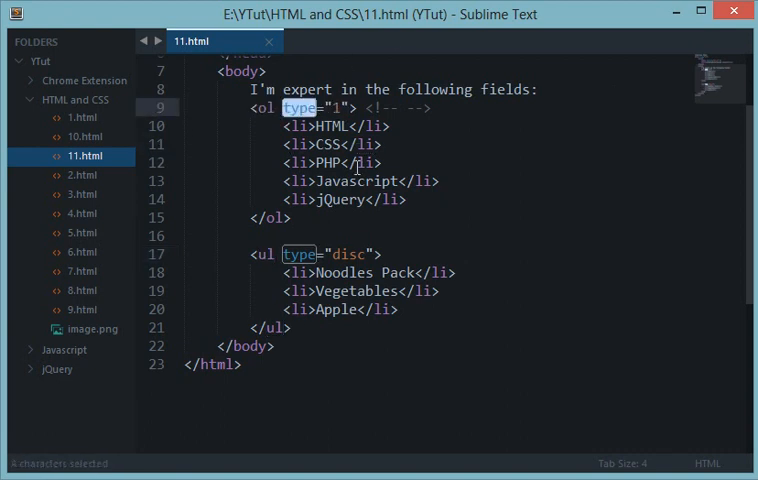
left_click(262, 254)
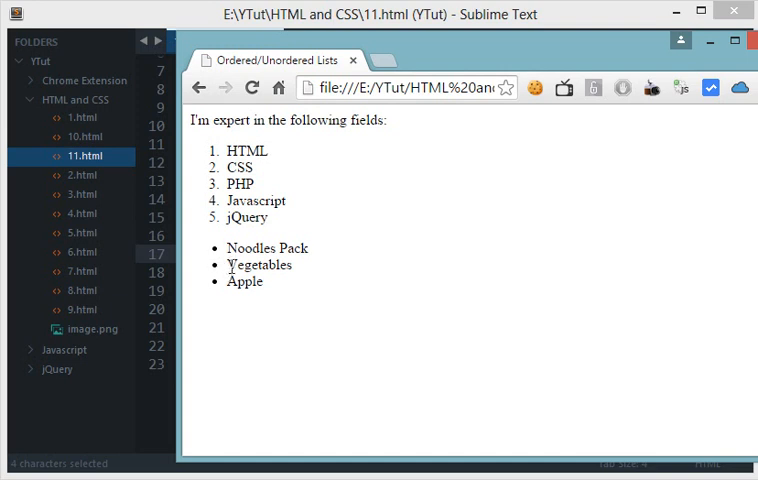
mouse_move(291, 170)
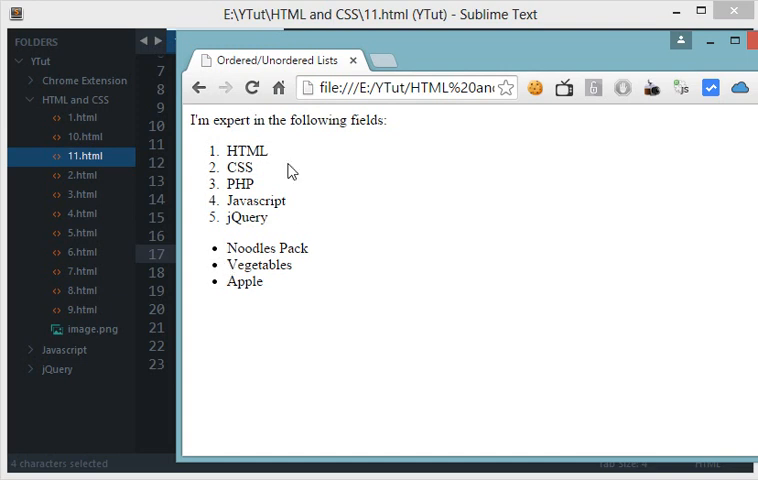